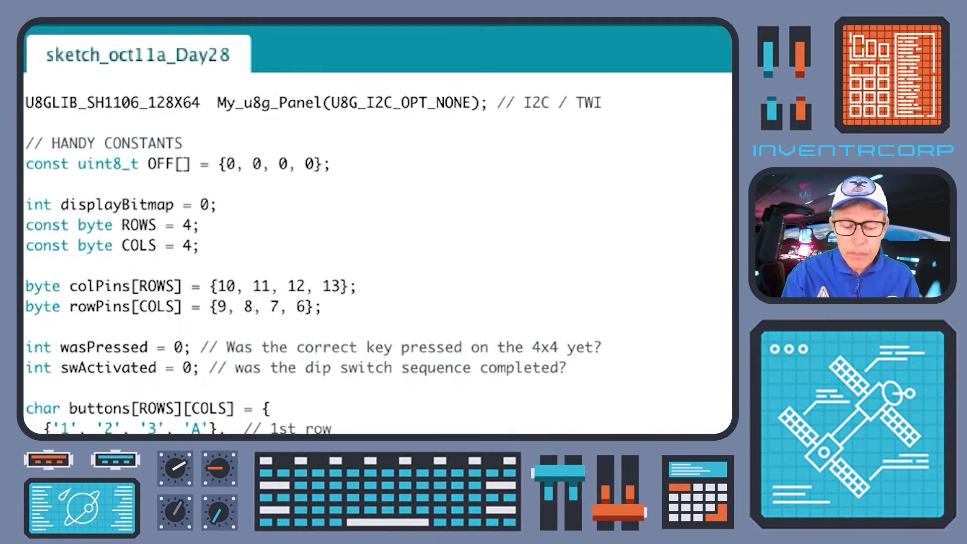
Scroll past the 4x4 buttons array and Keypad object to the defaultFace and midThrottle bitmaps.
left_click(29, 345)
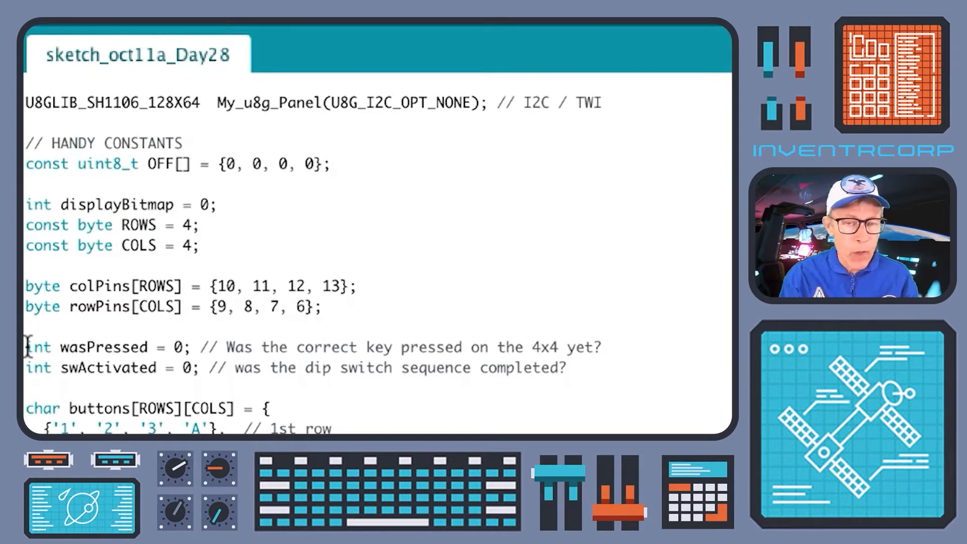
mouse_move(67, 346)
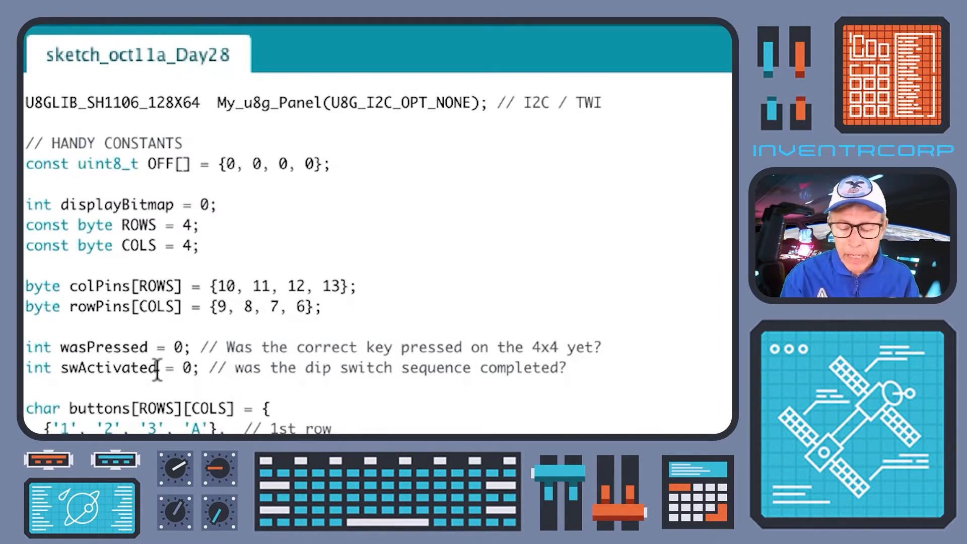
mouse_move(90, 324)
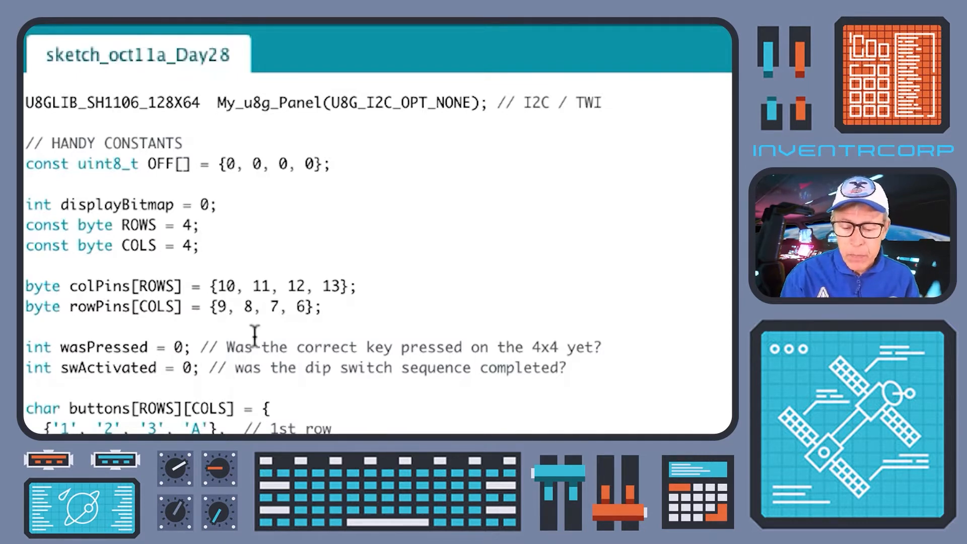
scroll("down", 3)
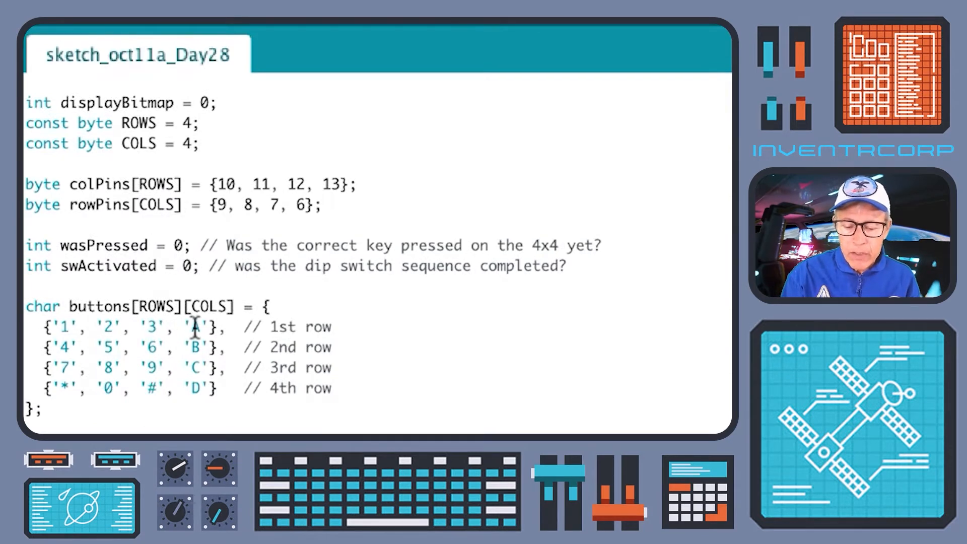
scroll("down", 3)
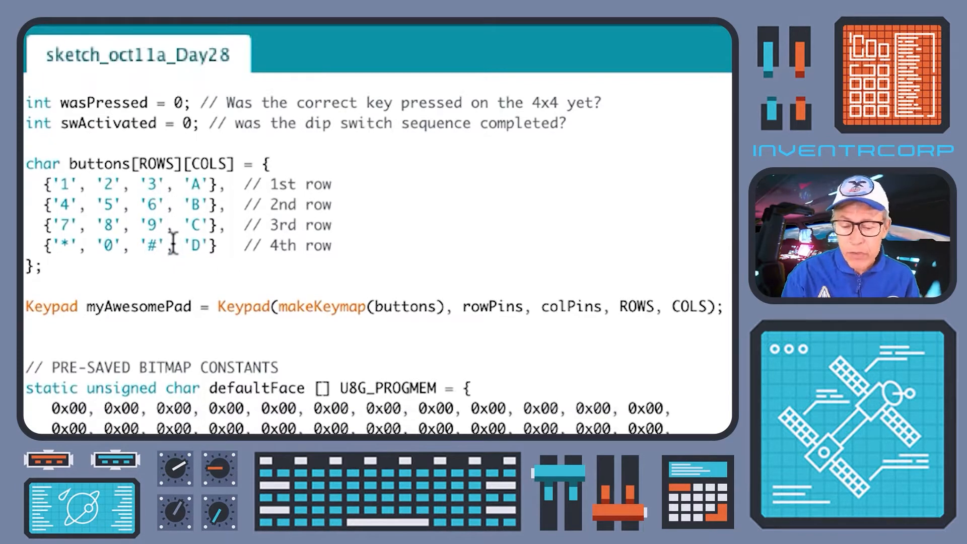
scroll("down", 3)
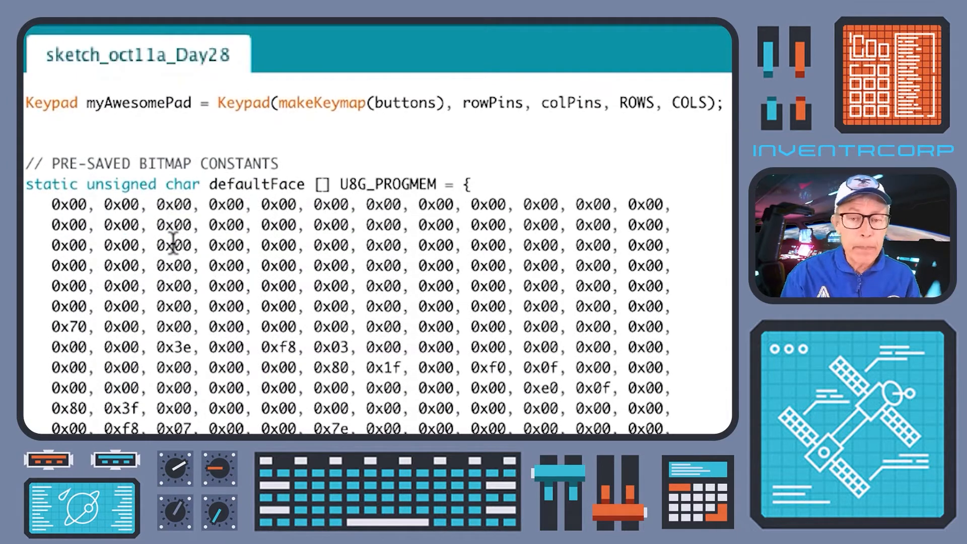
scroll("down", 3)
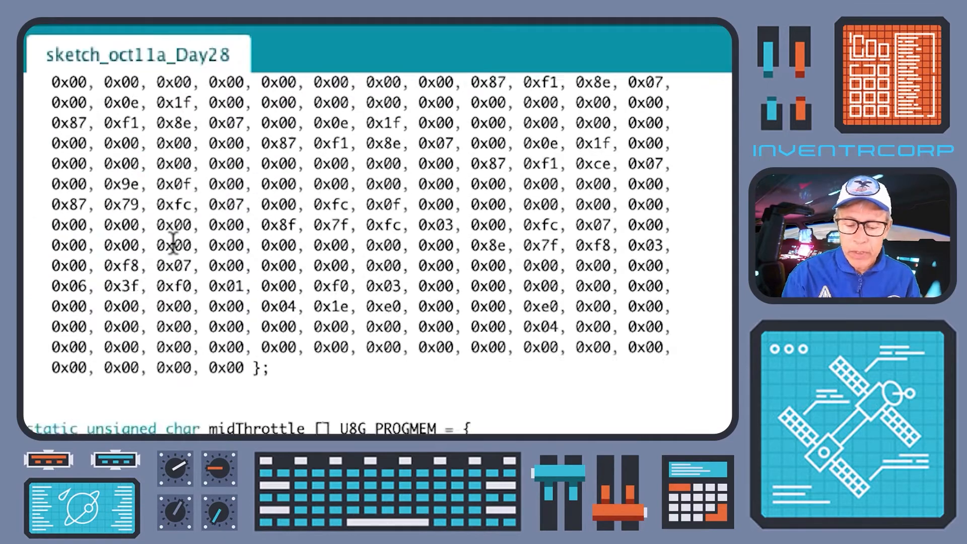
Scroll to setup() configuring serial and landing pins and loop() printing keys before drawing.
scroll("down", 3)
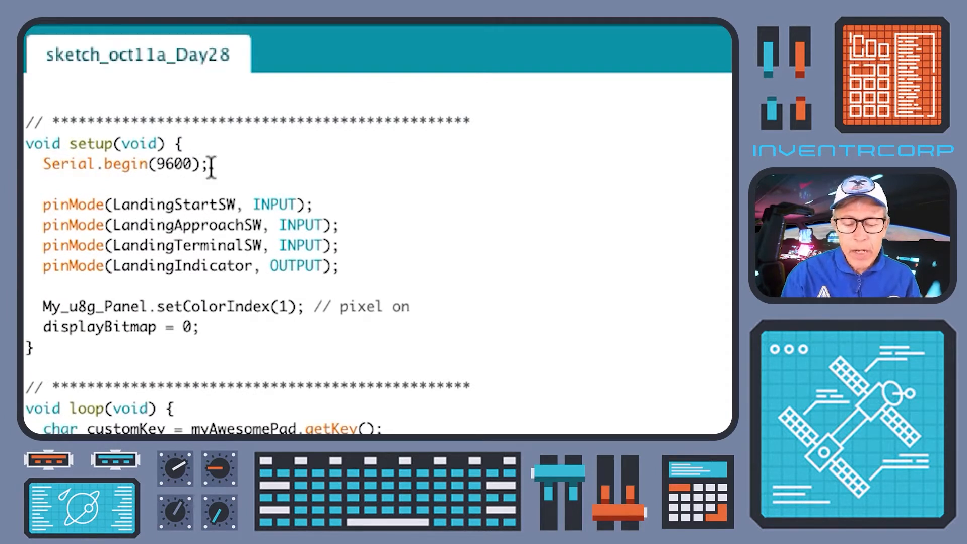
mouse_move(212, 204)
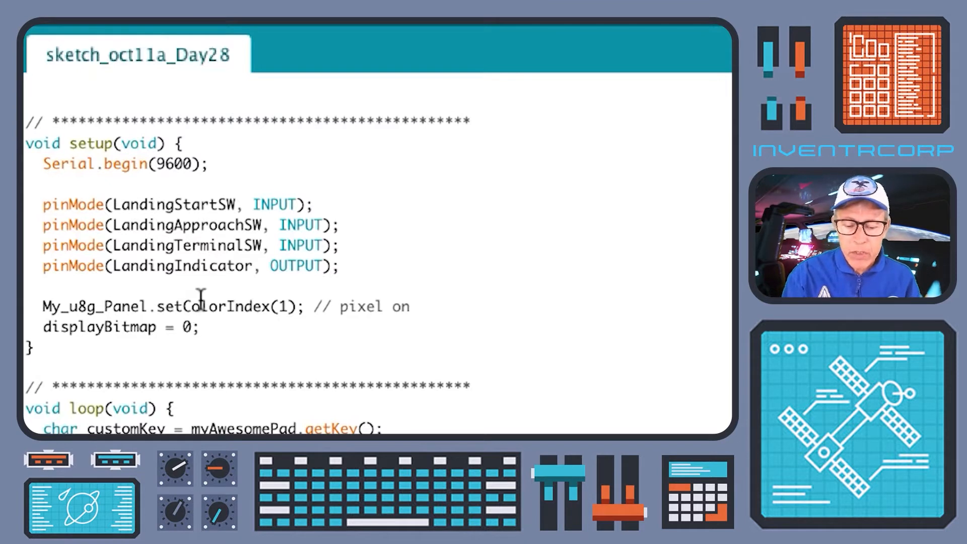
scroll("down", 3)
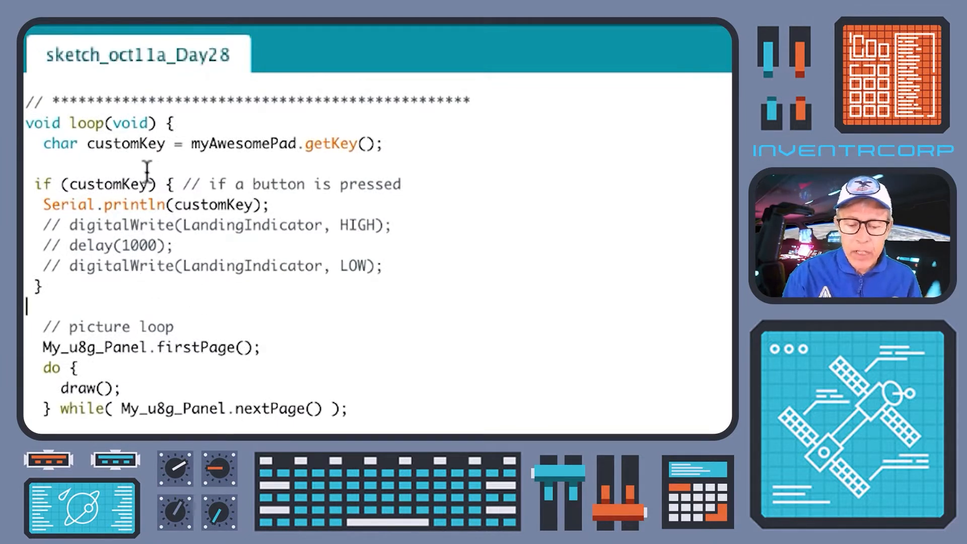
mouse_move(185, 380)
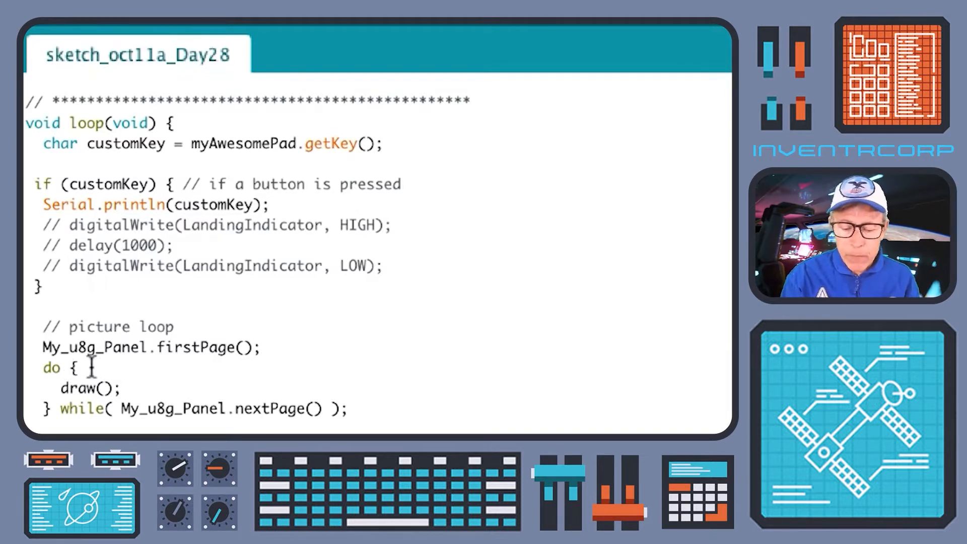
Scroll to draw(), which sets the font, calls PilotKeypadCheck and switches between face bitmaps.
scroll("down", 3)
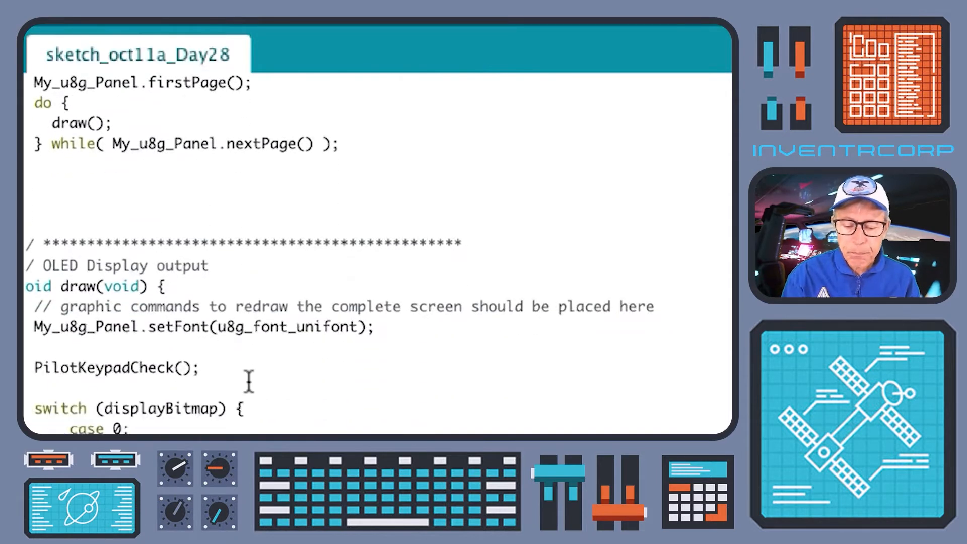
scroll("down", 3)
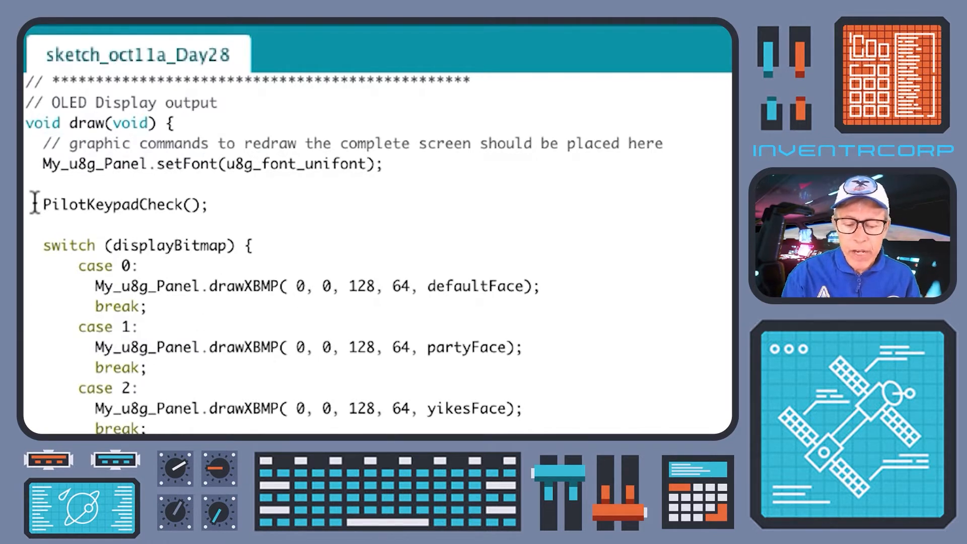
mouse_move(225, 204)
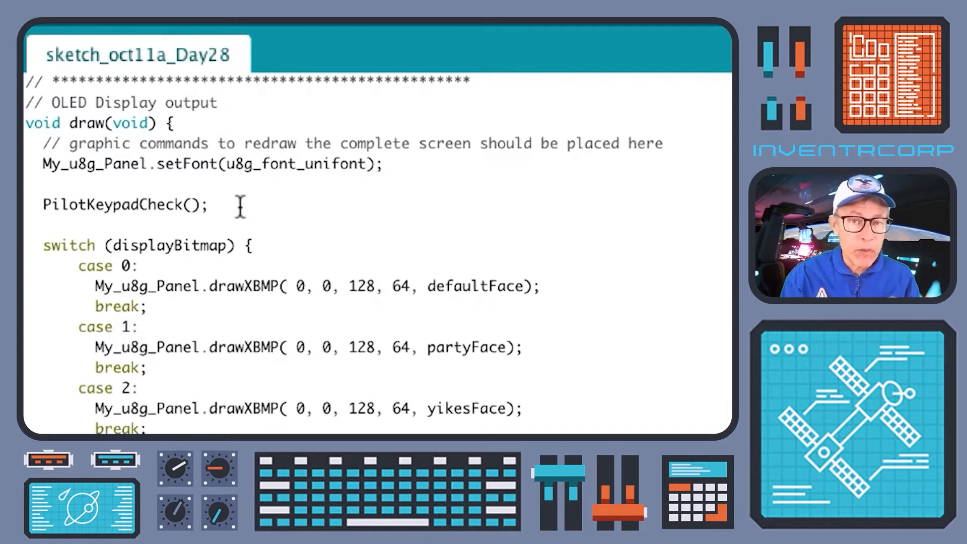
mouse_move(31, 210)
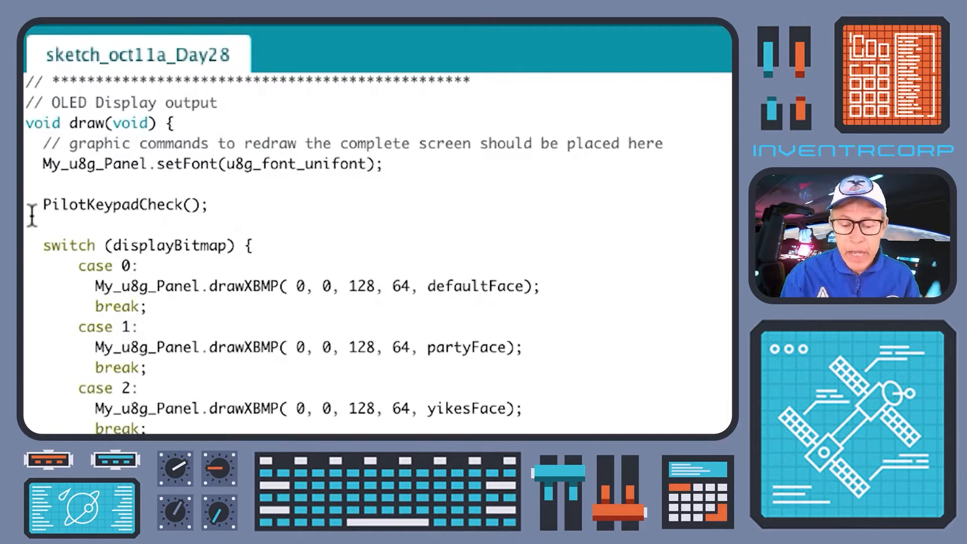
mouse_move(213, 206)
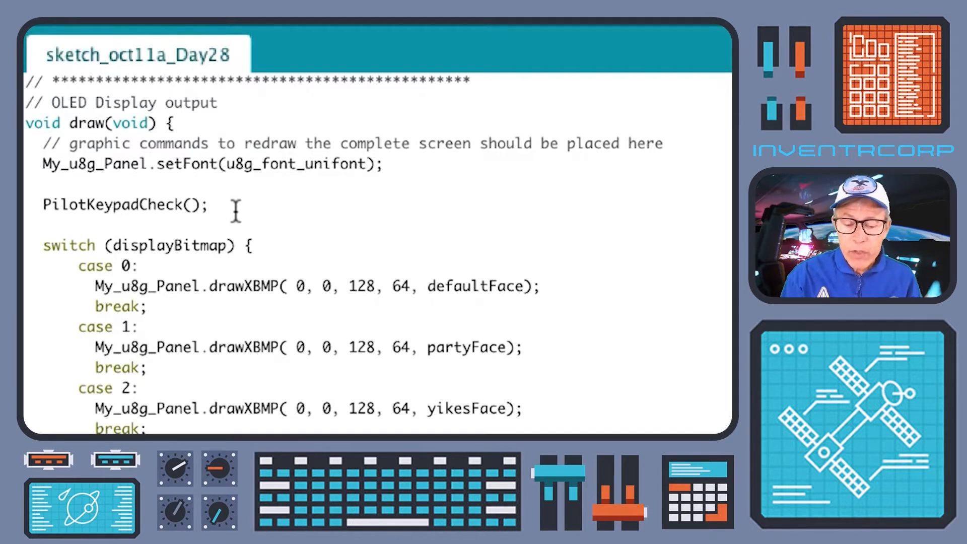
mouse_move(114, 252)
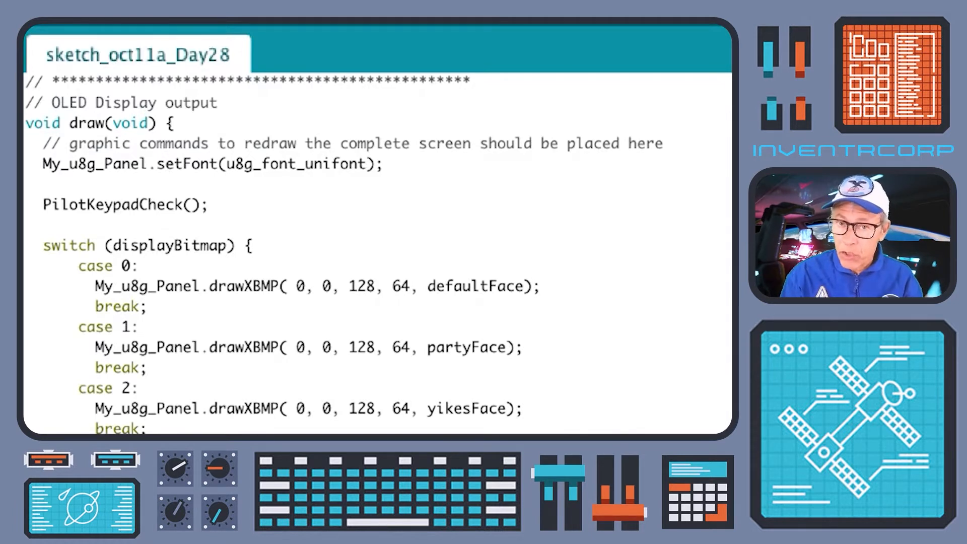
scroll("down", 3)
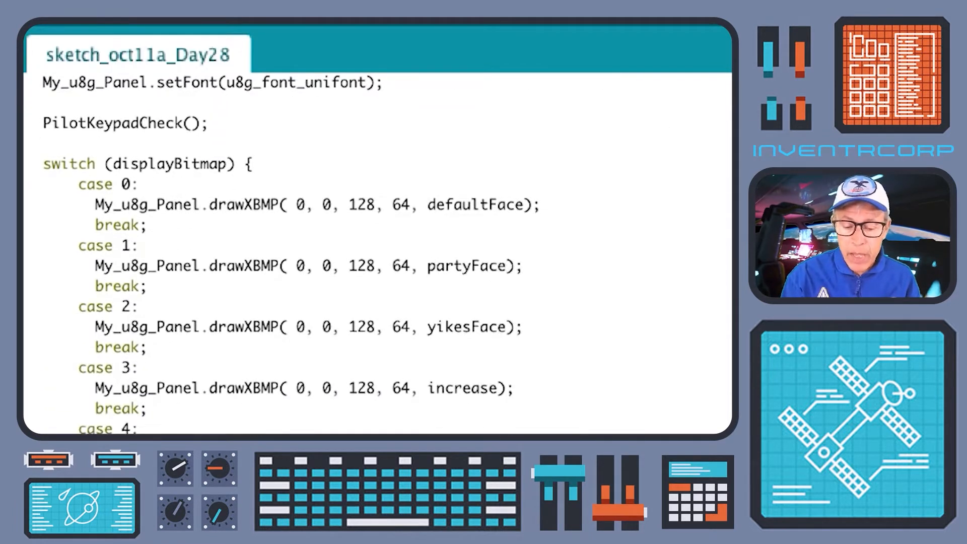
scroll("down", 3)
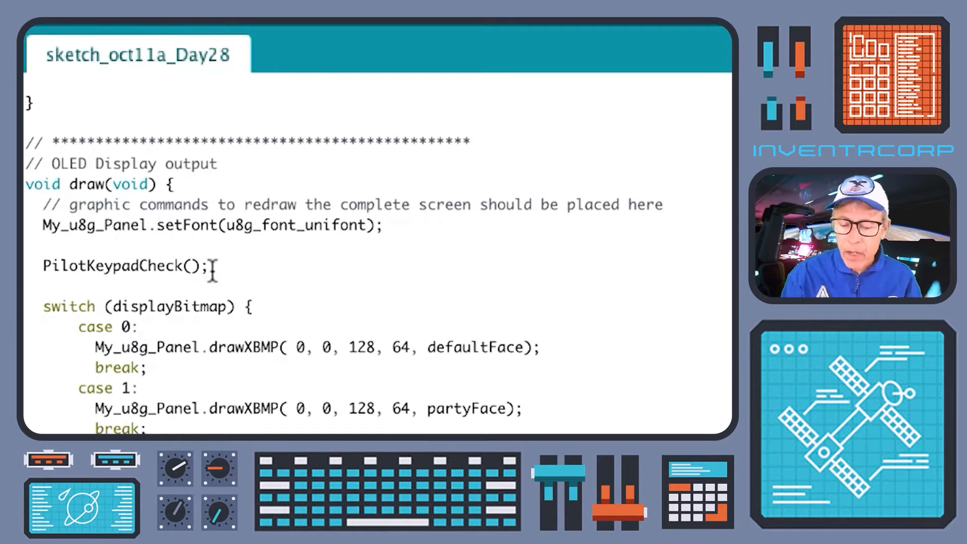
Scroll to PilotKeypadCheck(), which returns early on negative faces and handles key 'A'.
scroll("down", 3)
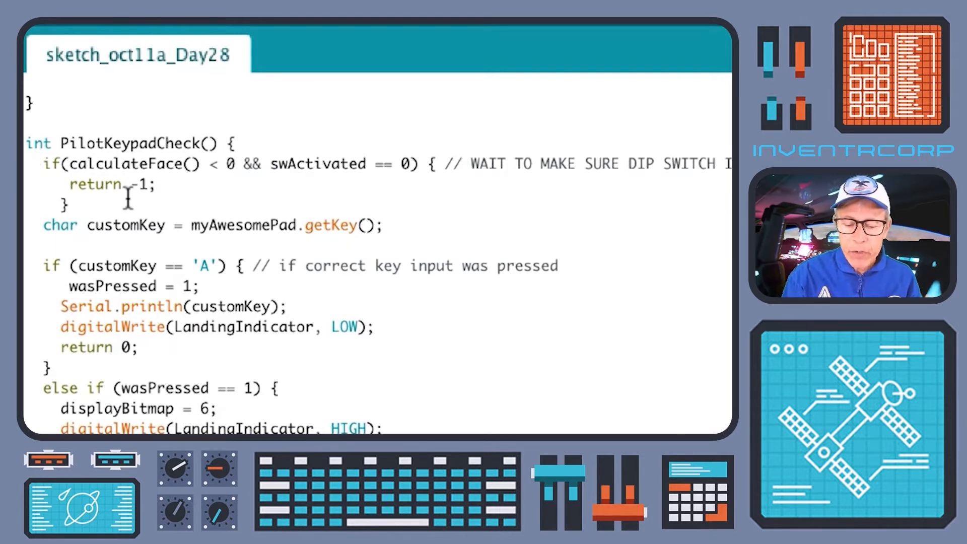
mouse_move(148, 188)
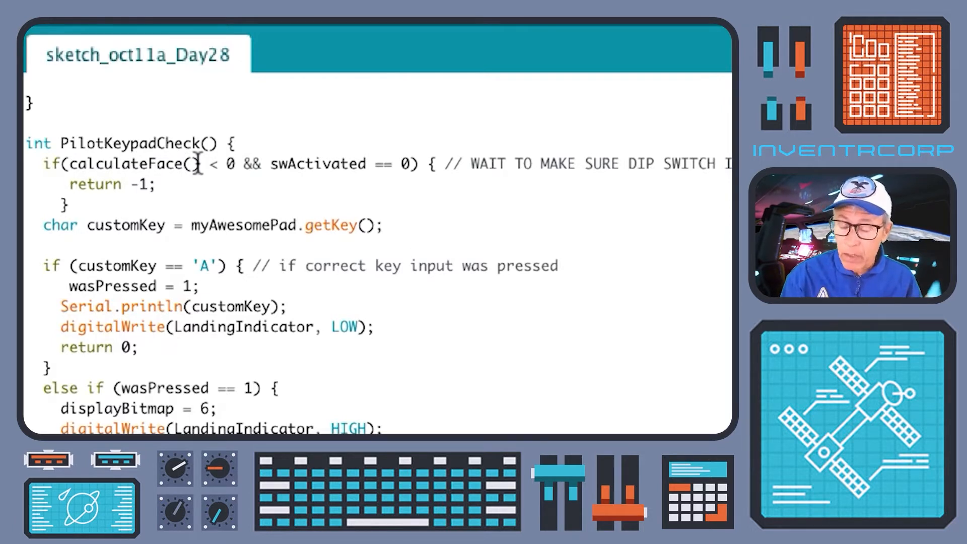
mouse_move(88, 163)
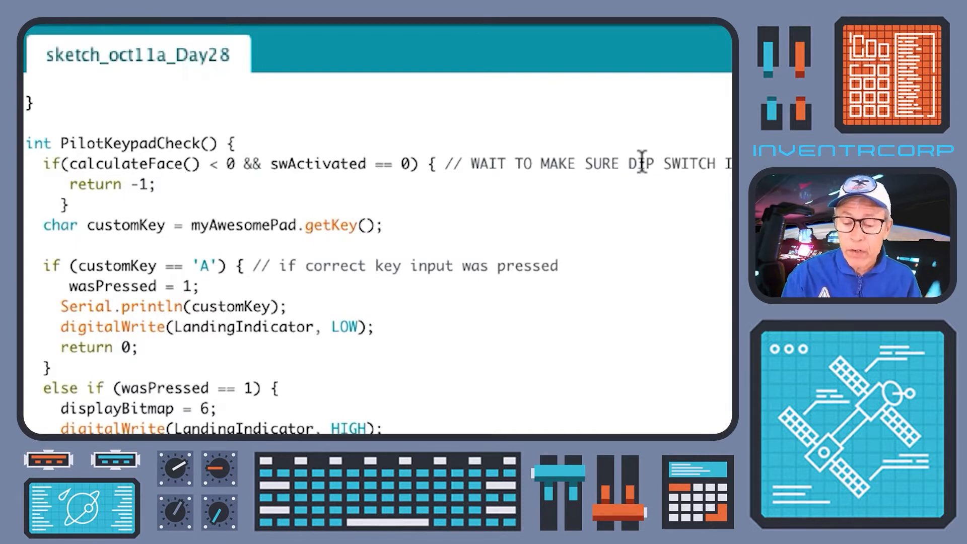
mouse_move(92, 184)
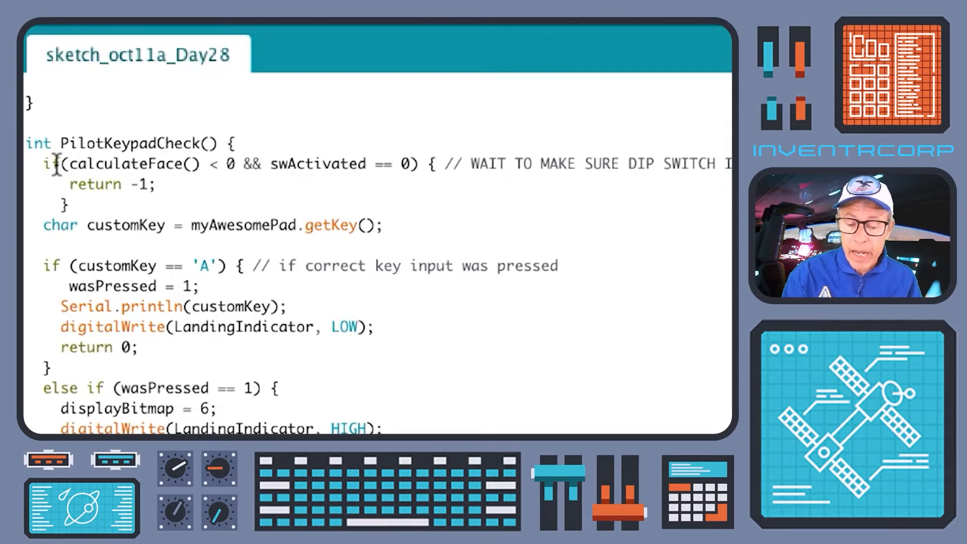
scroll("down", 3)
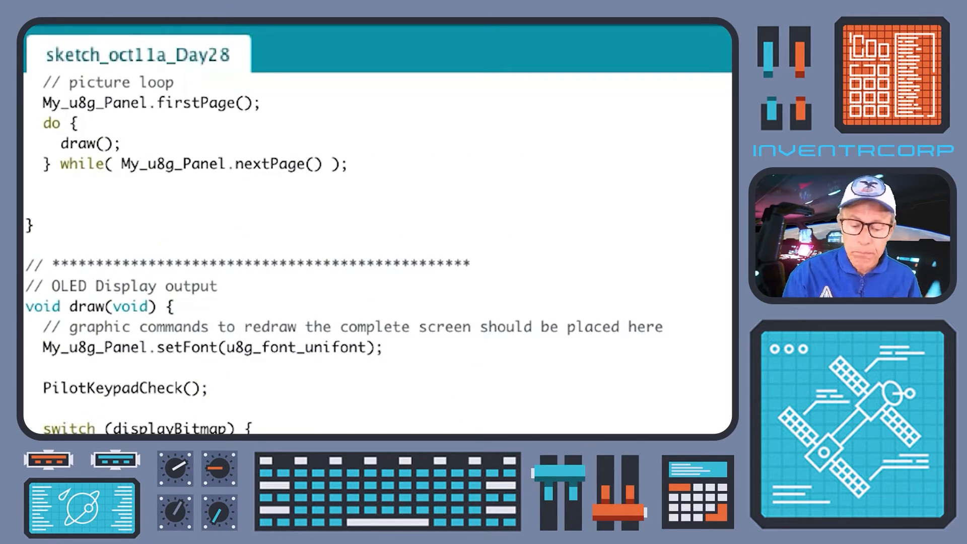
left_click(239, 326)
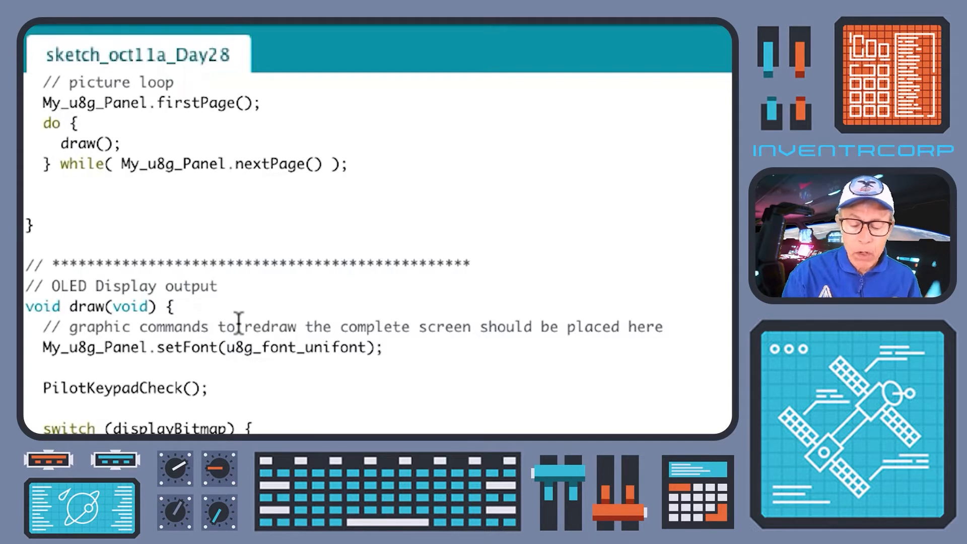
scroll("down", 3)
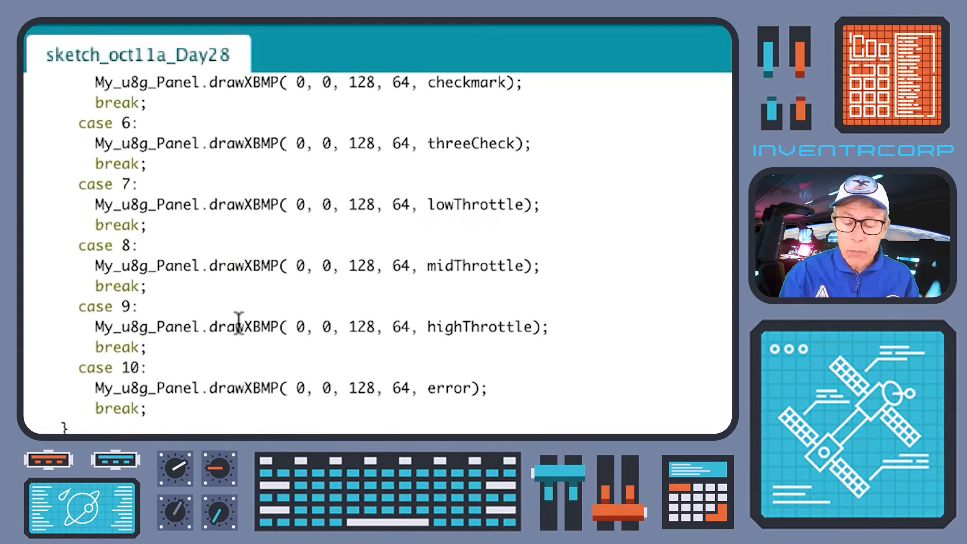
scroll("down", 3)
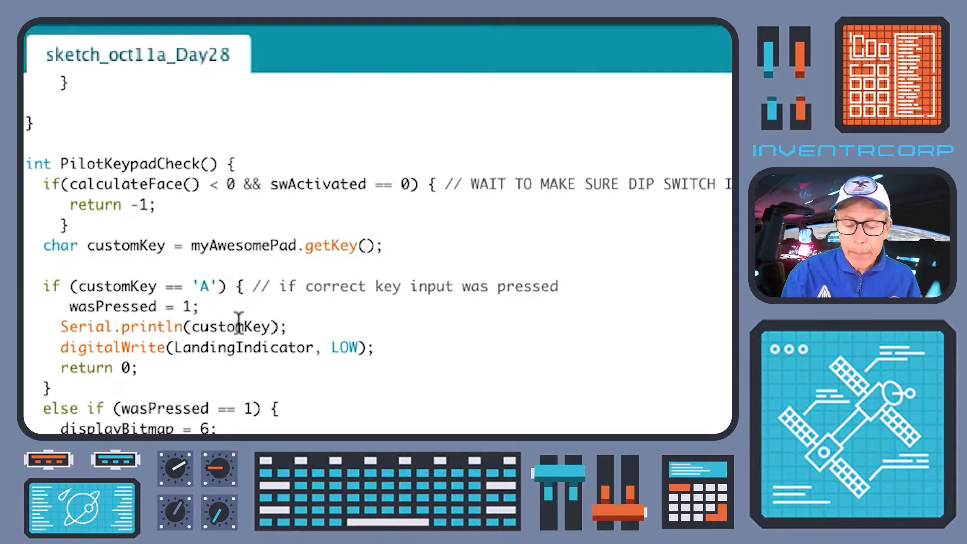
scroll("down", 3)
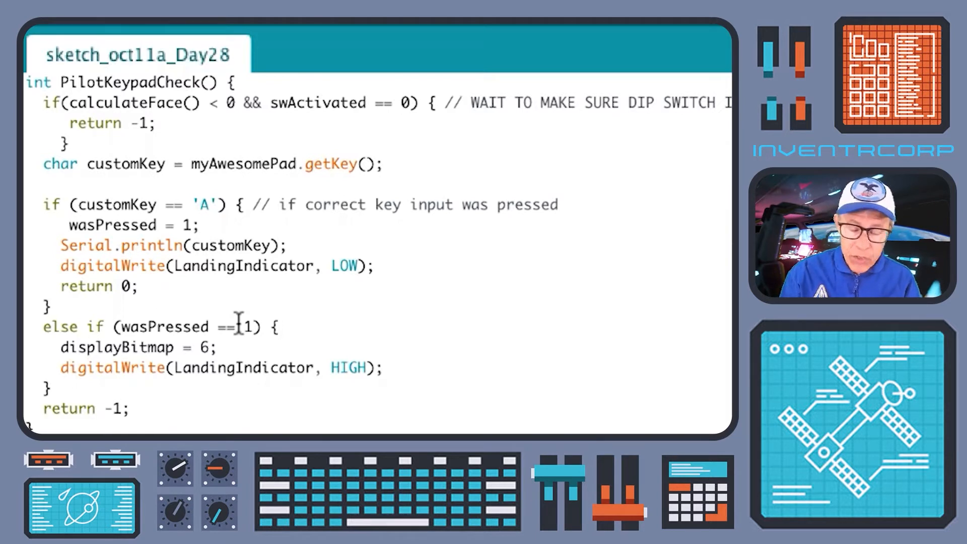
mouse_move(240, 332)
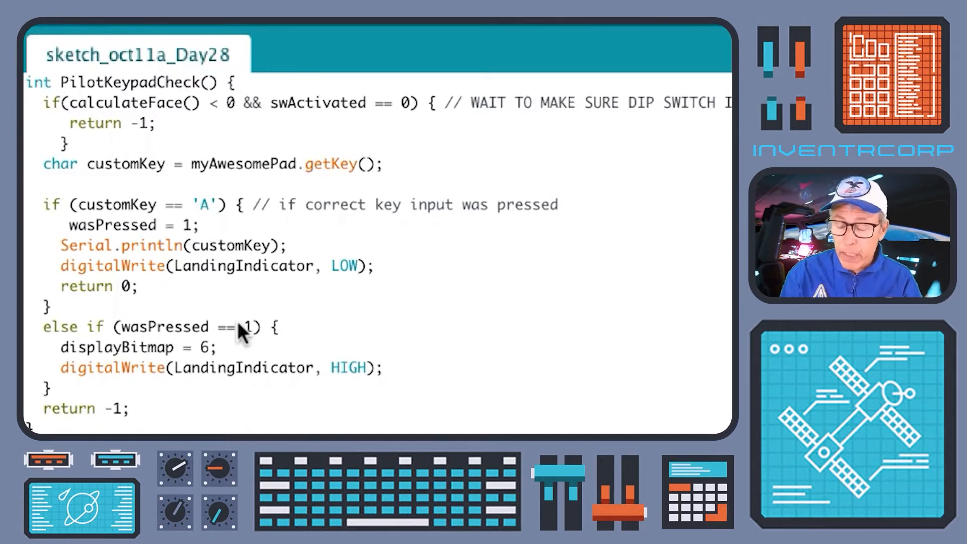
mouse_move(688, 179)
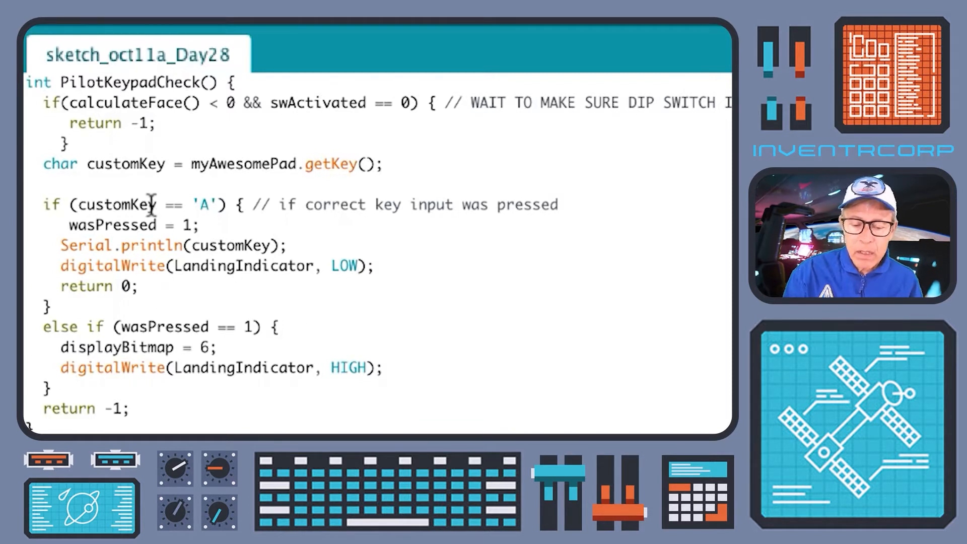
mouse_move(196, 127)
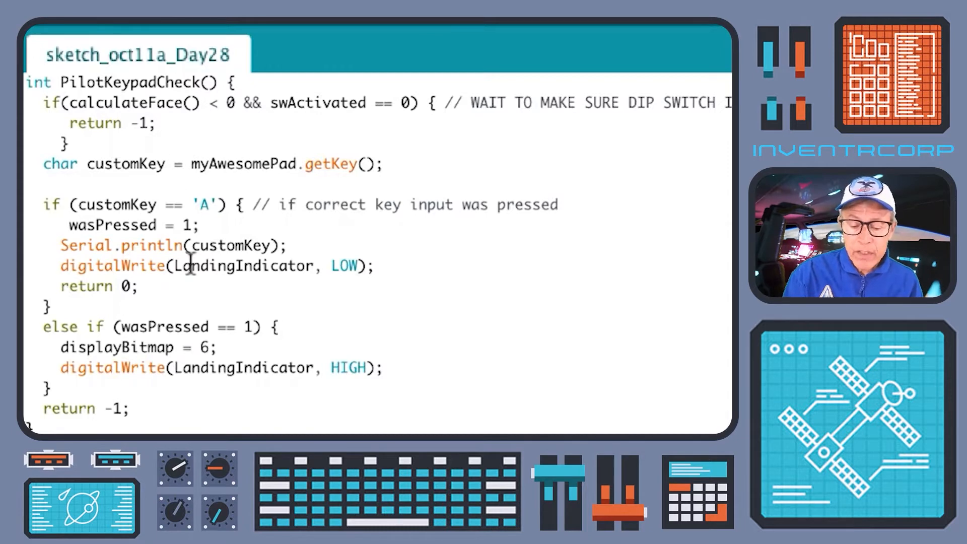
Scroll to calculateFace(), mapping the three DIP-switch combinations to displayBitmap values.
scroll("down", 3)
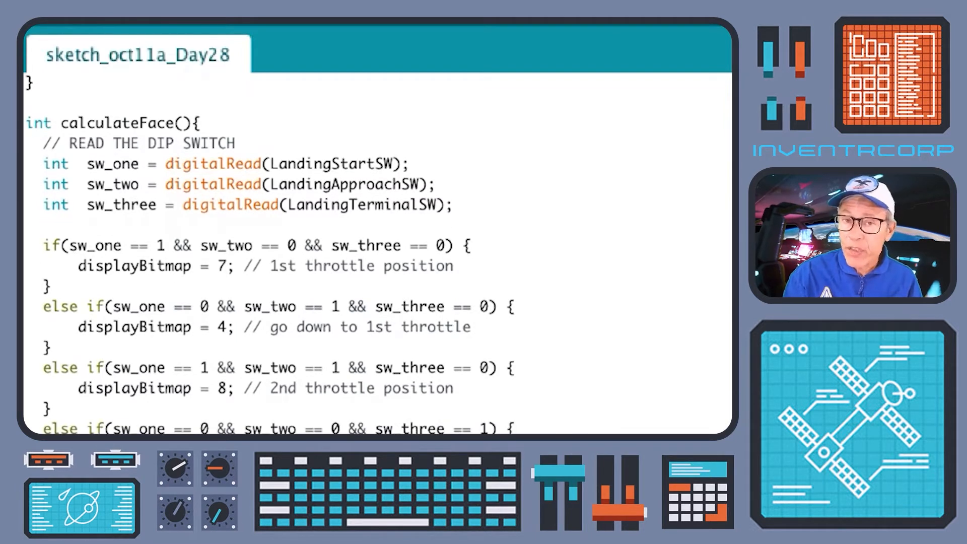
scroll("down", 3)
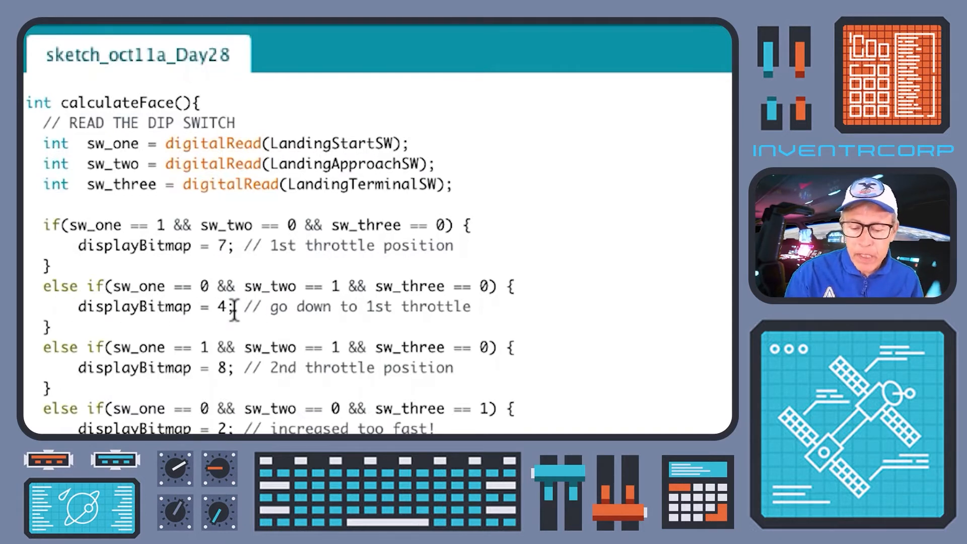
mouse_move(282, 316)
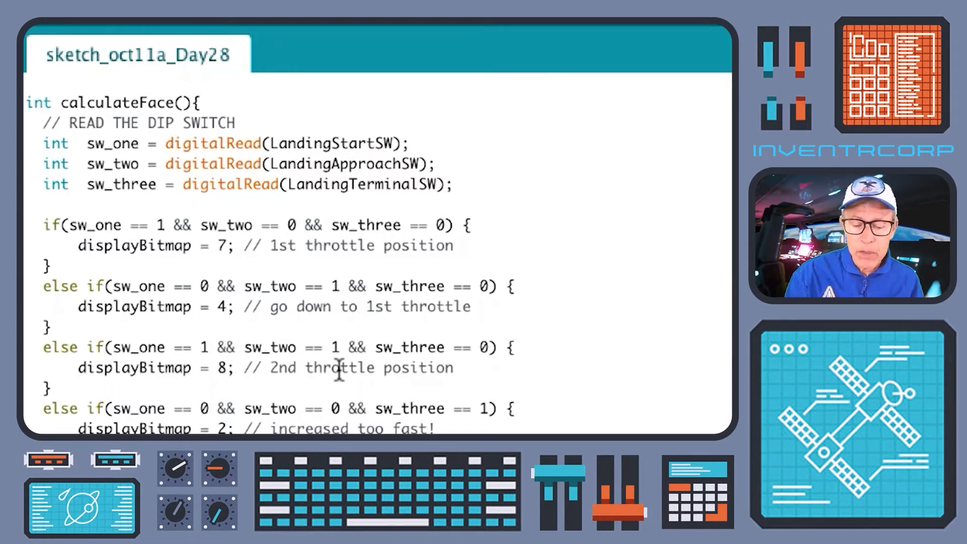
scroll("down", 3)
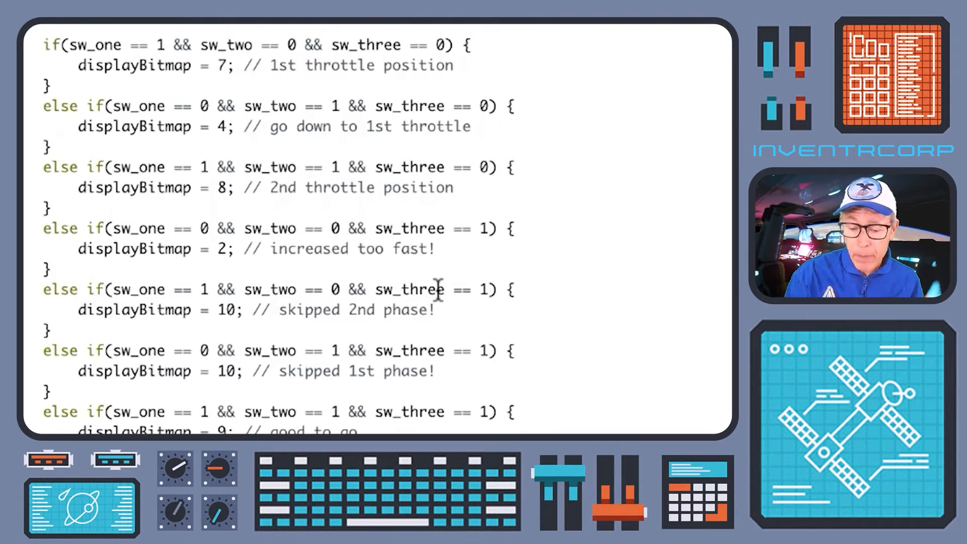
scroll("down", 3)
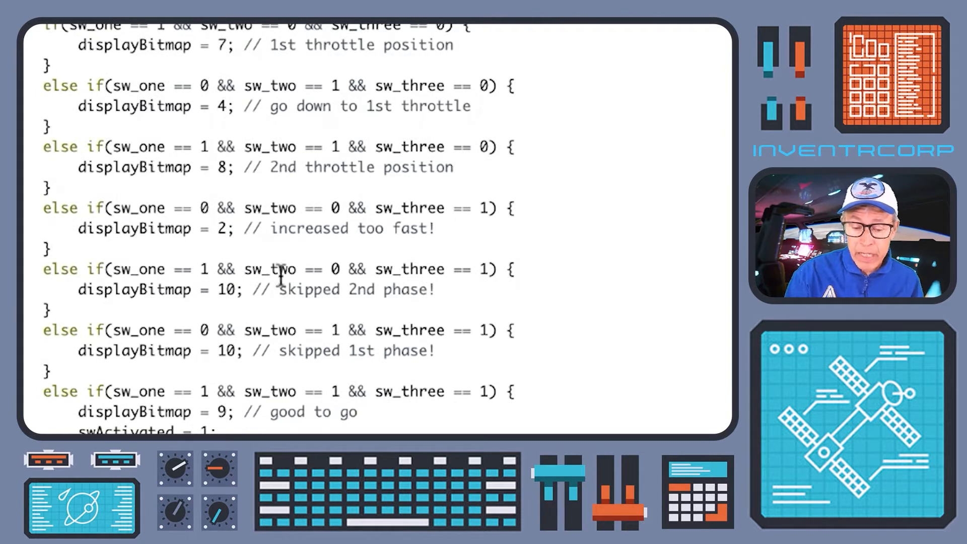
scroll("down", 3)
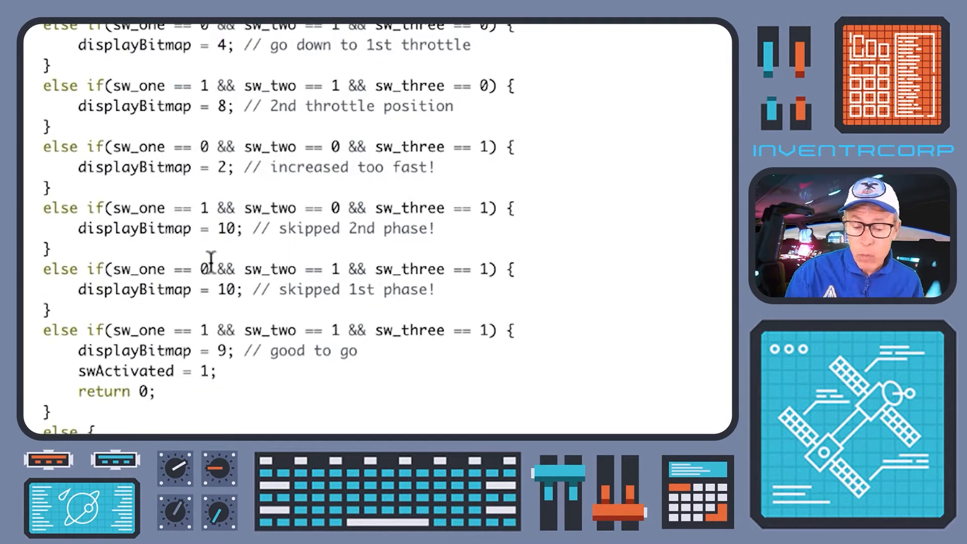
mouse_move(410, 268)
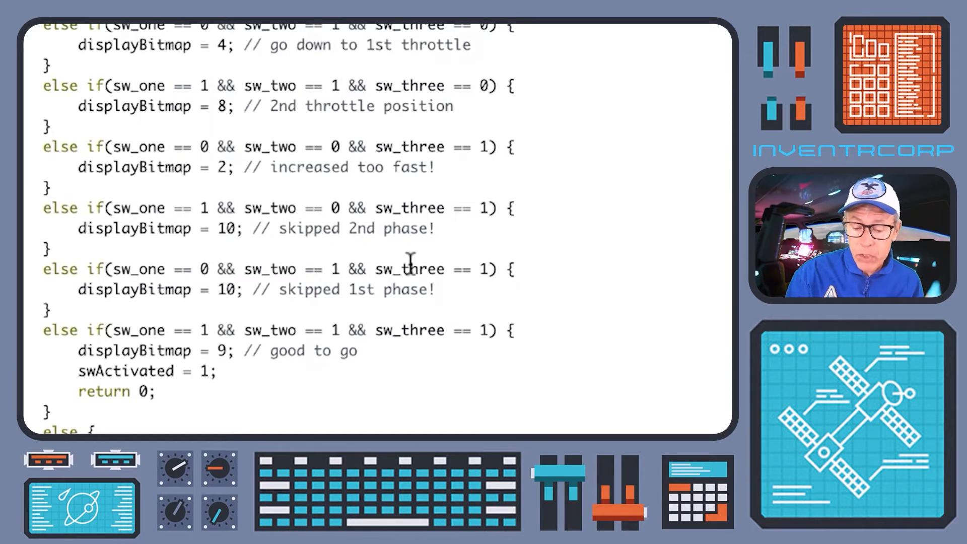
mouse_move(449, 276)
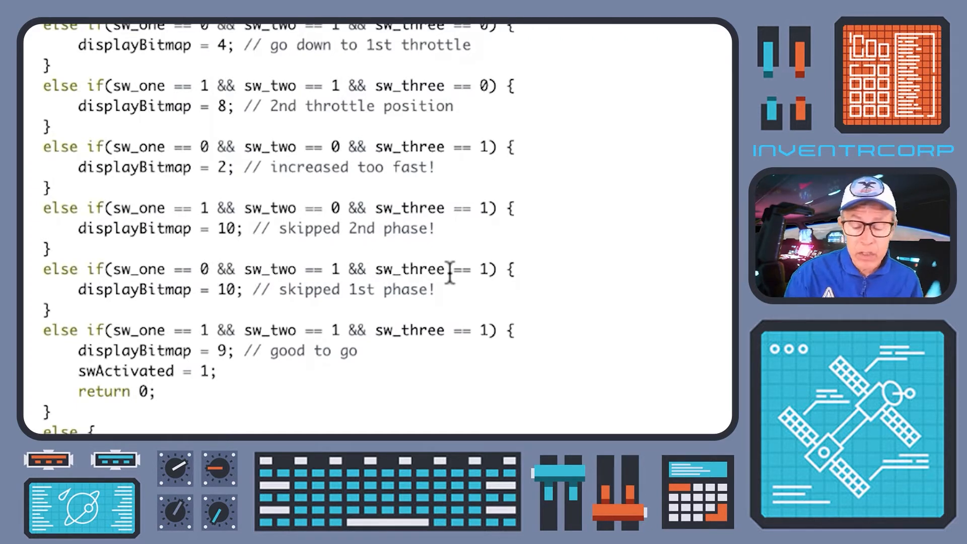
scroll("down", 3)
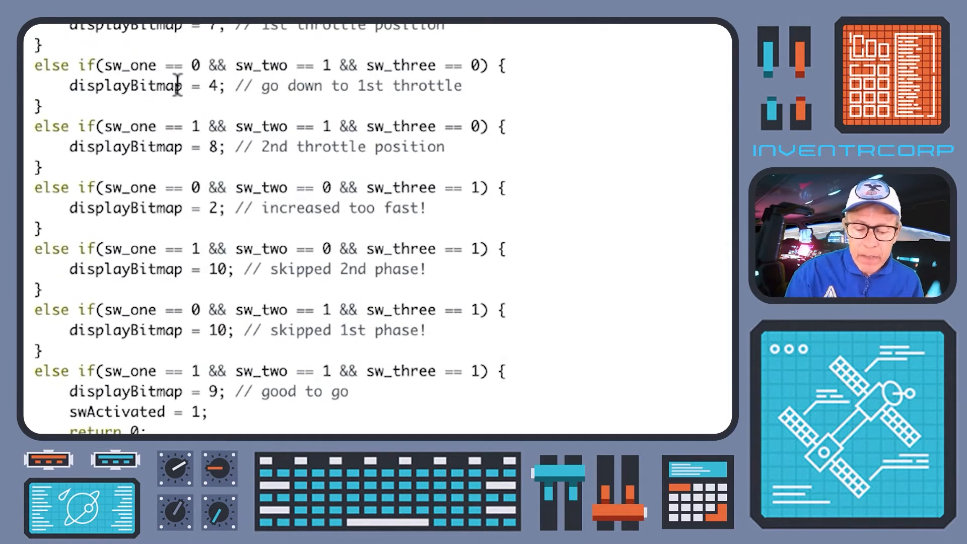
mouse_move(215, 208)
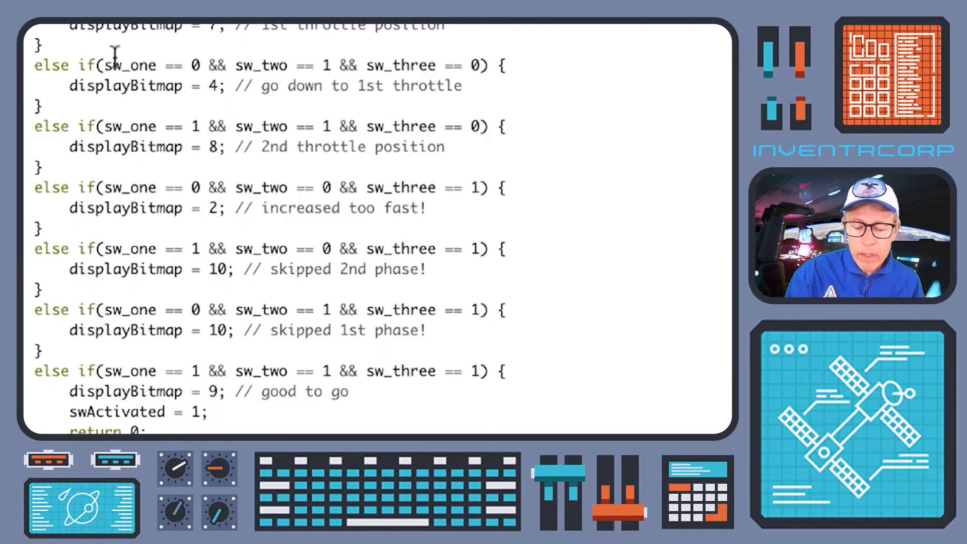
scroll("down", 3)
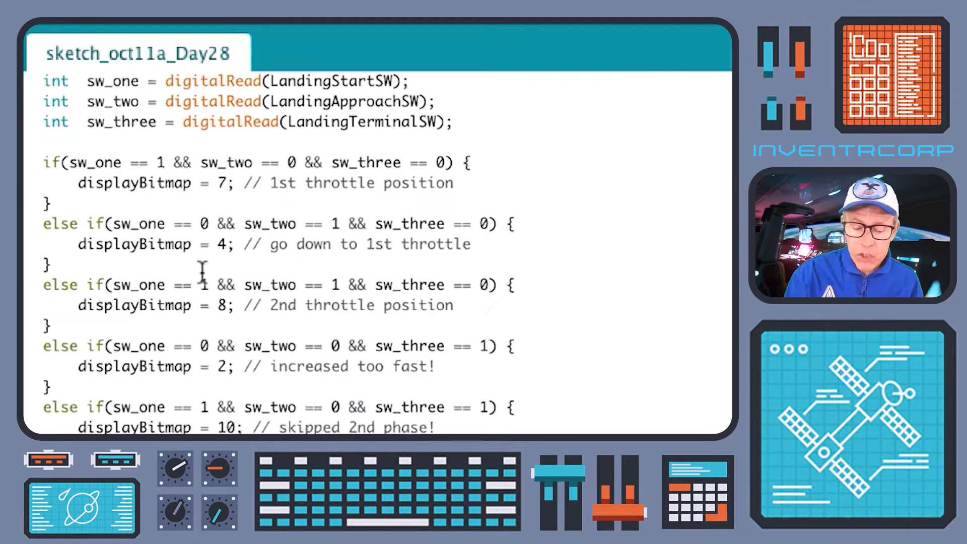
Scroll through the swActivated good-to-go branch back to draw()'s displayBitmap cases 0–3.
scroll("down", 3)
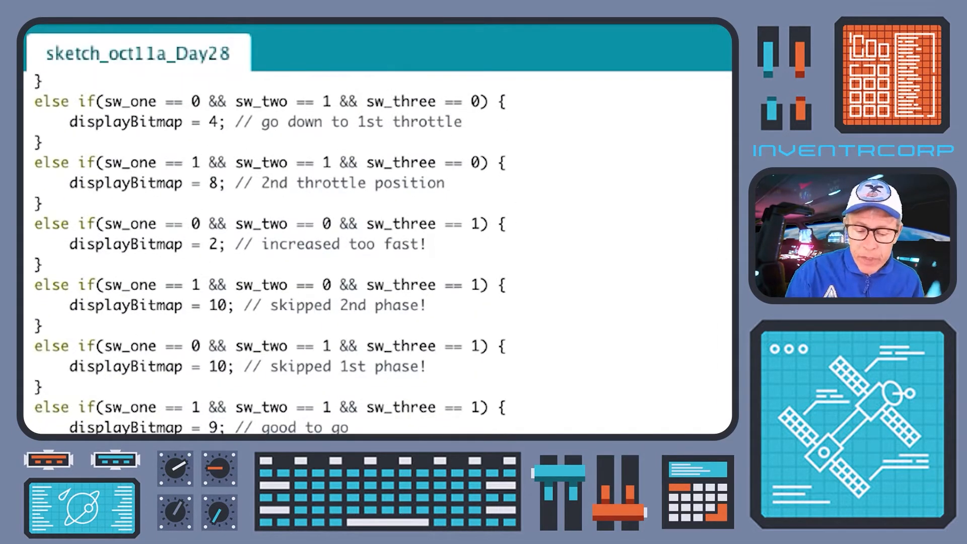
scroll("down", 3)
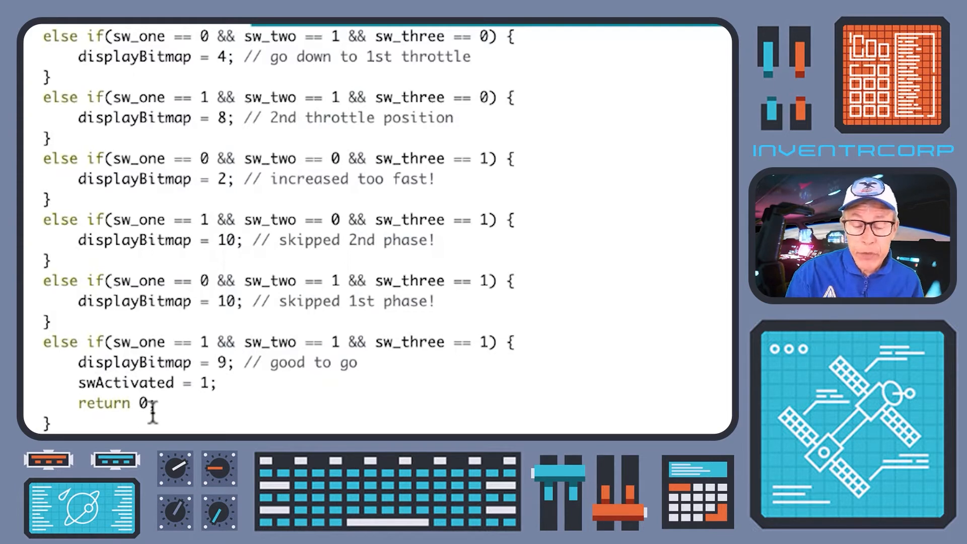
mouse_move(244, 311)
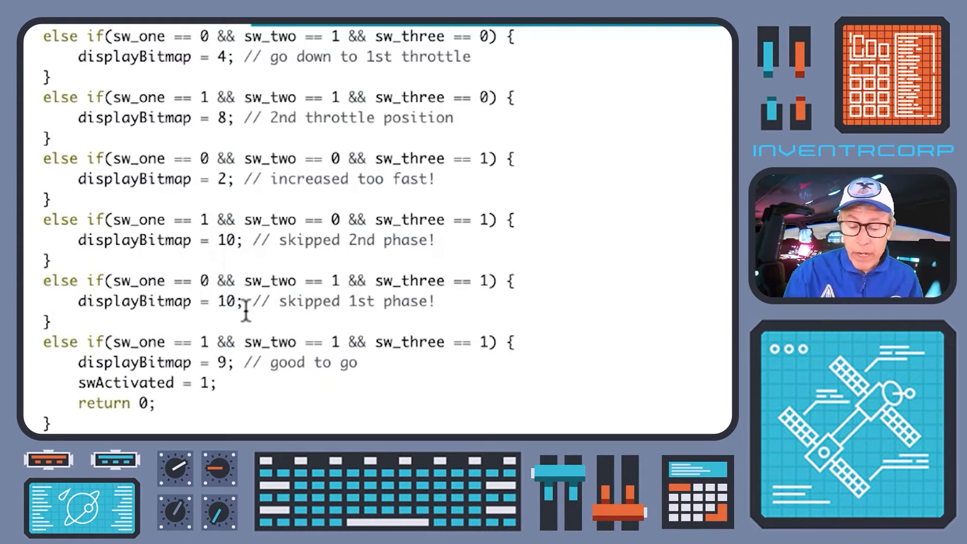
scroll("down", 3)
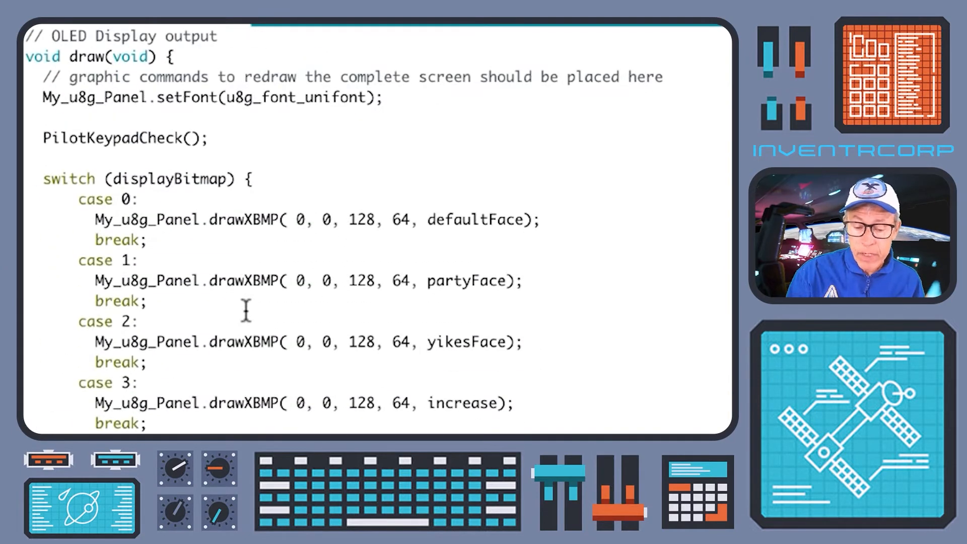
Scroll past PilotKeypadCheck's wasPressed handling to draw()'s case 4 decrease bitmap.
scroll("down", 3)
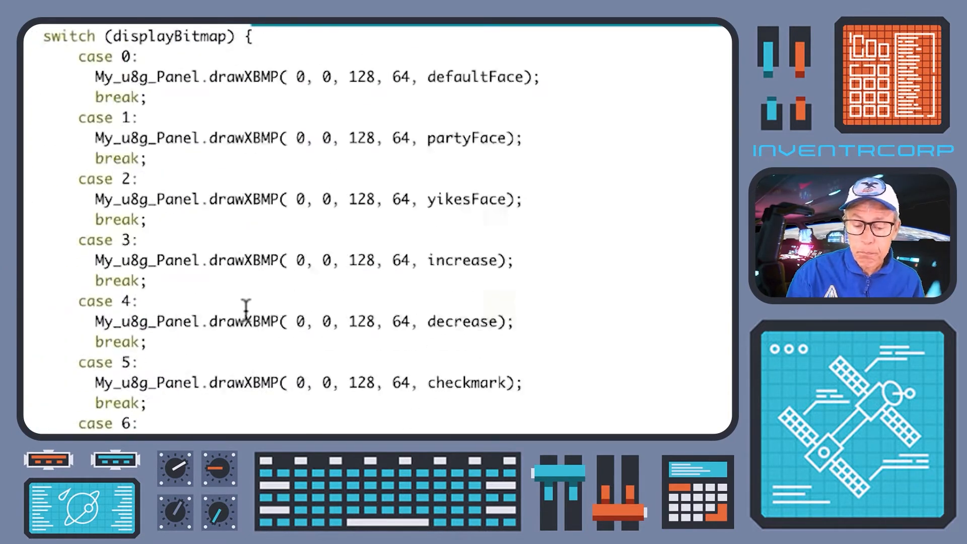
scroll("down", 3)
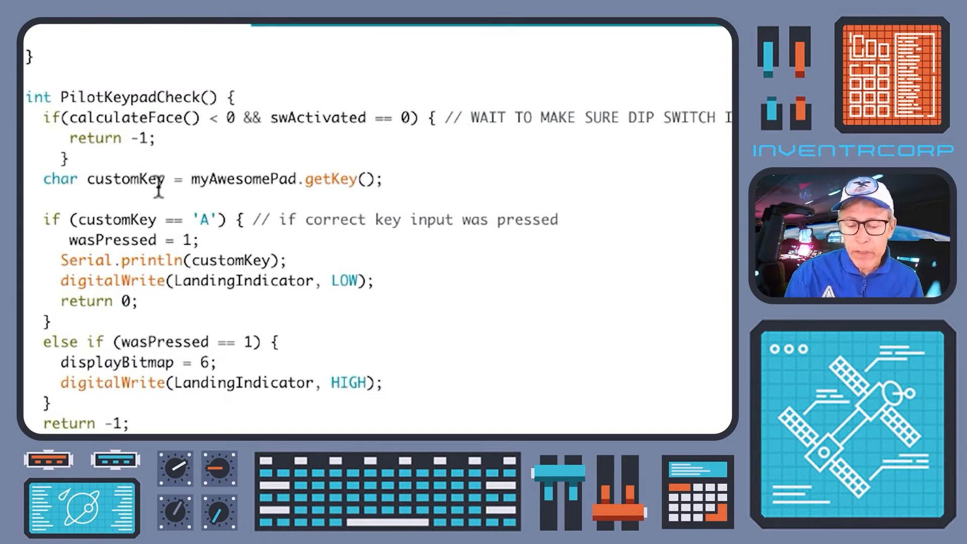
mouse_move(340, 188)
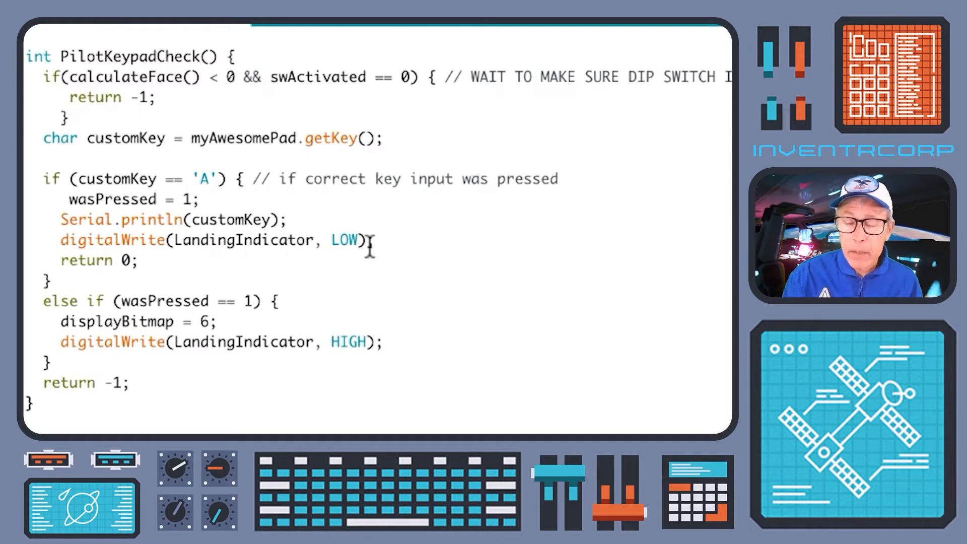
mouse_move(225, 232)
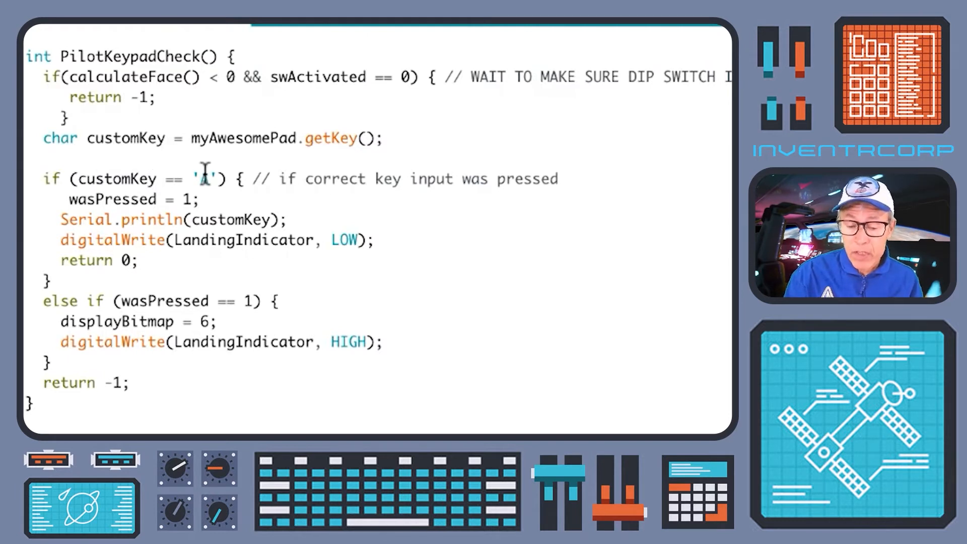
mouse_move(527, 179)
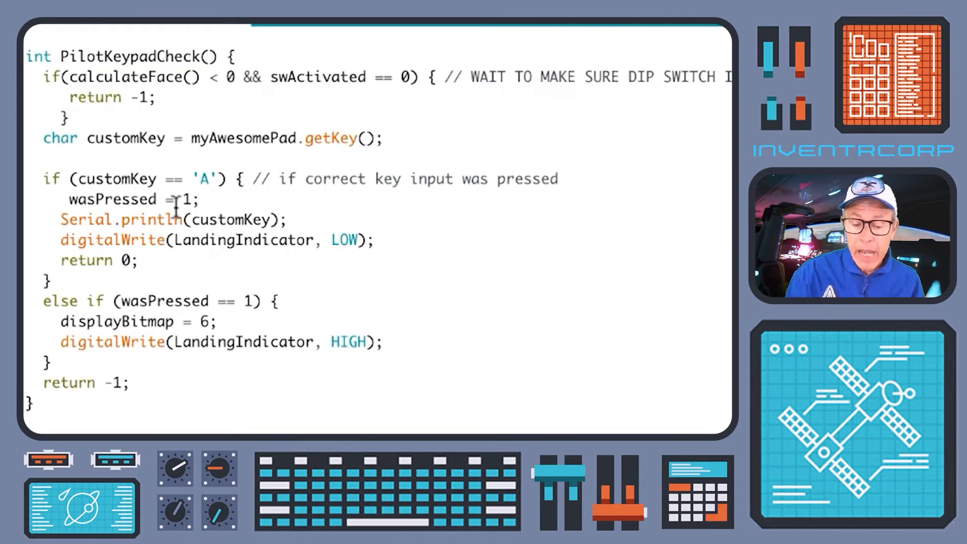
scroll("down", 3)
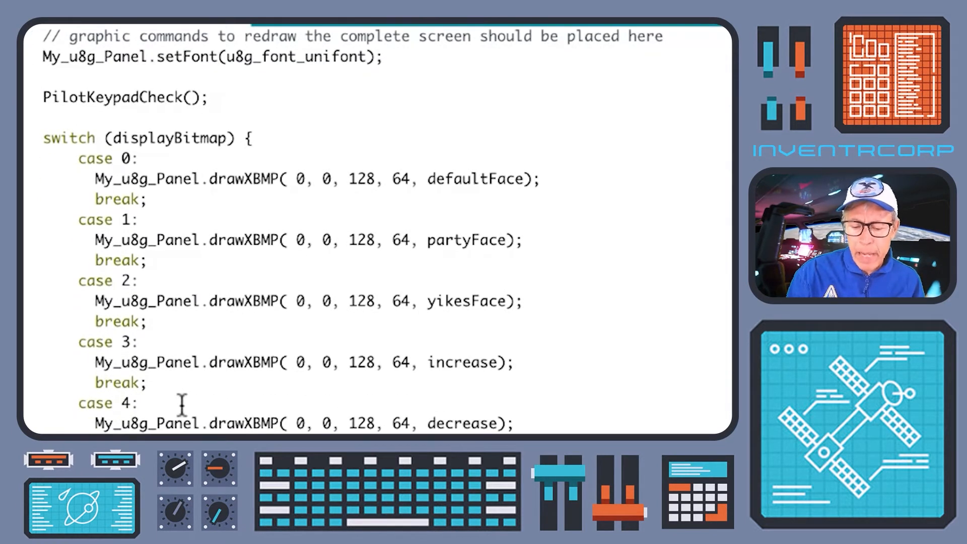
Scroll to the switch's final cases 8–10: midThrottle, highThrottle and error bitmaps.
scroll("down", 3)
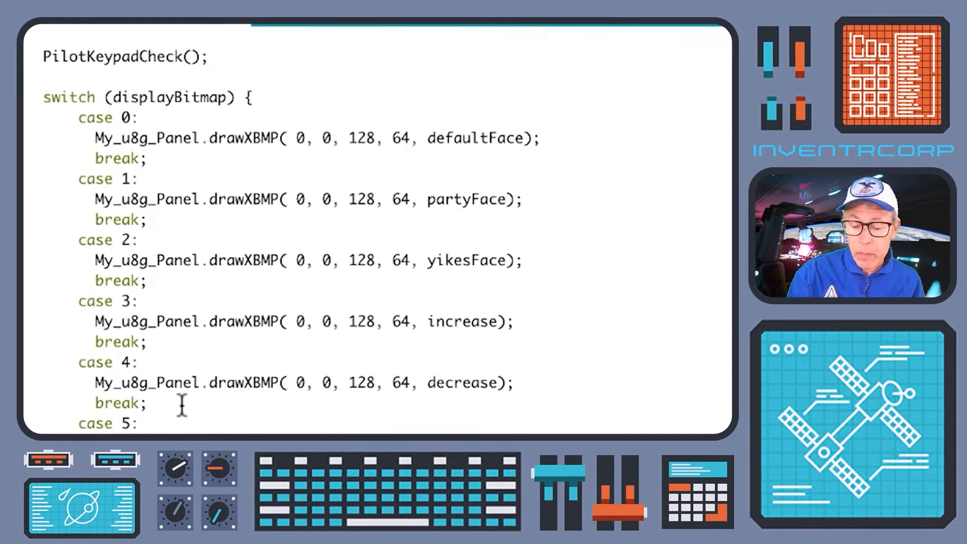
scroll("down", 3)
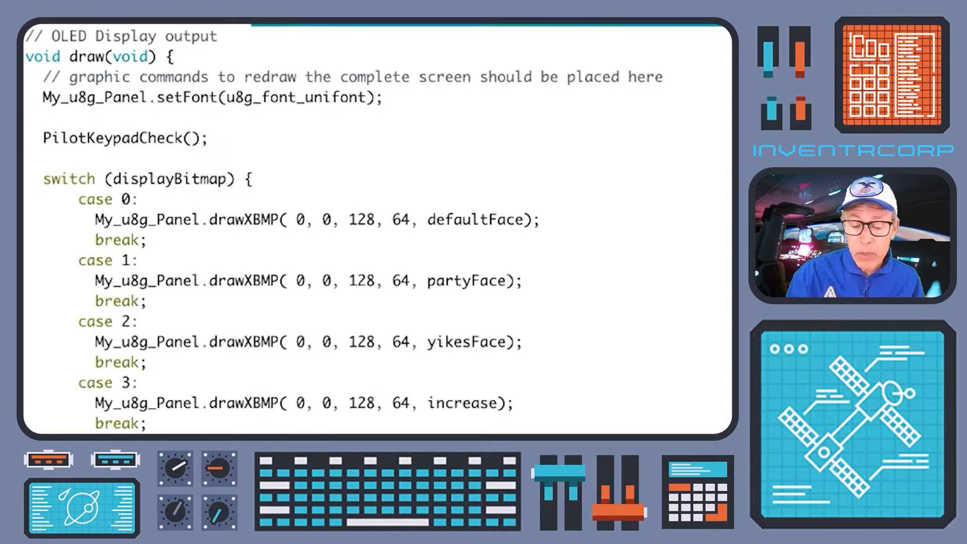
scroll("down", 3)
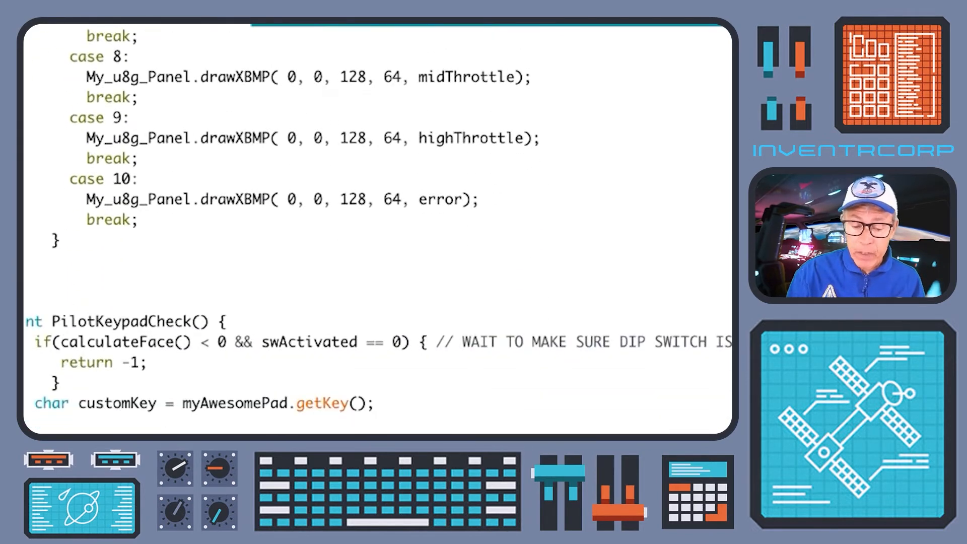
Scroll through PilotKeypadCheck and calculateFace back to the sketch's includes and pin defines.
scroll("down", 3)
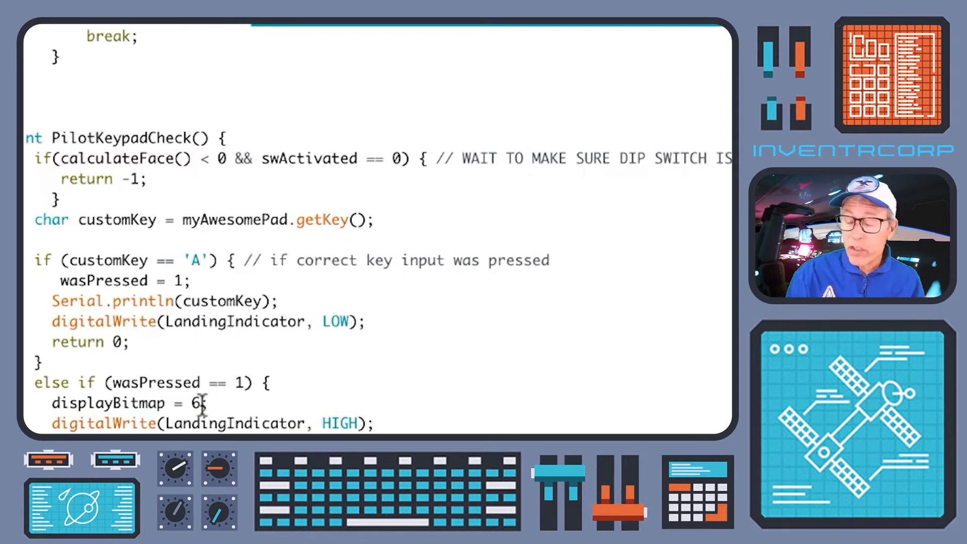
scroll("down", 3)
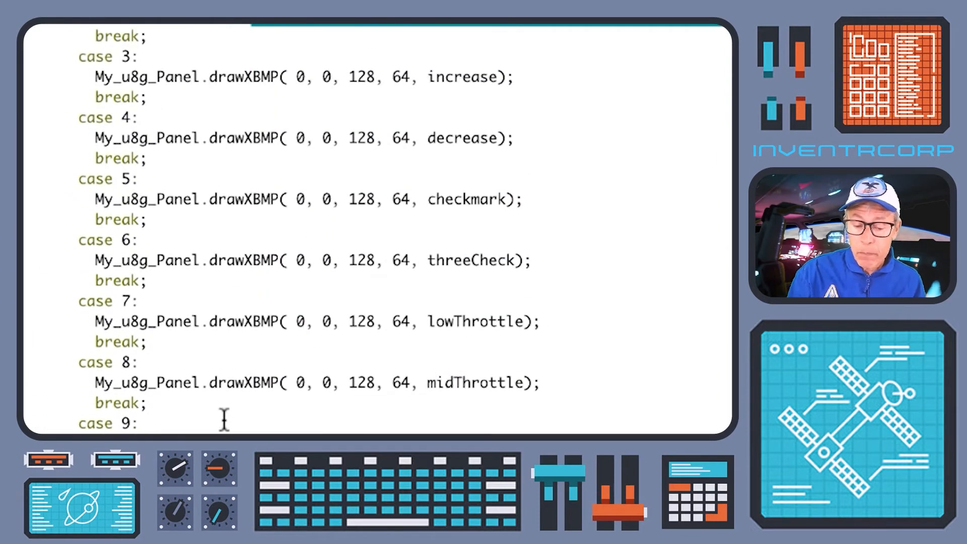
mouse_move(432, 274)
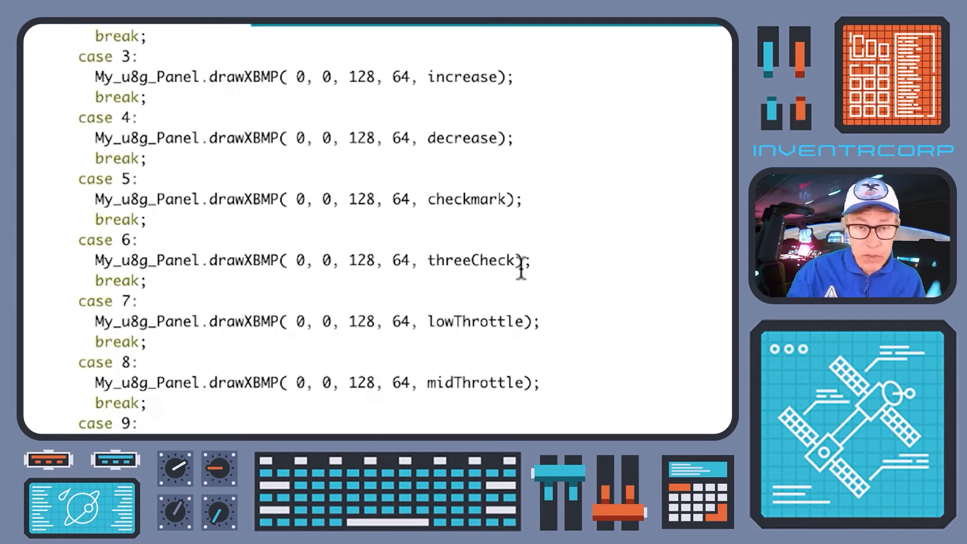
scroll("down", 3)
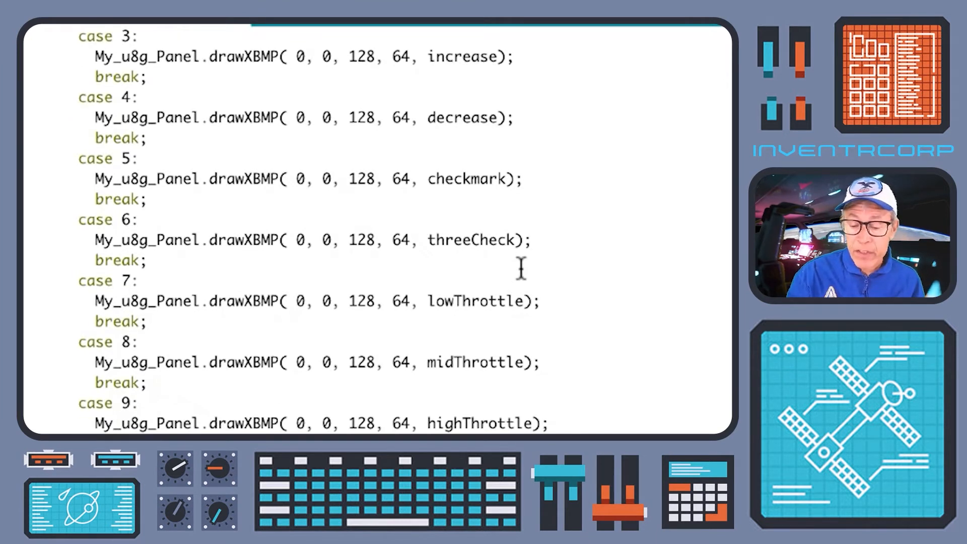
scroll("down", 3)
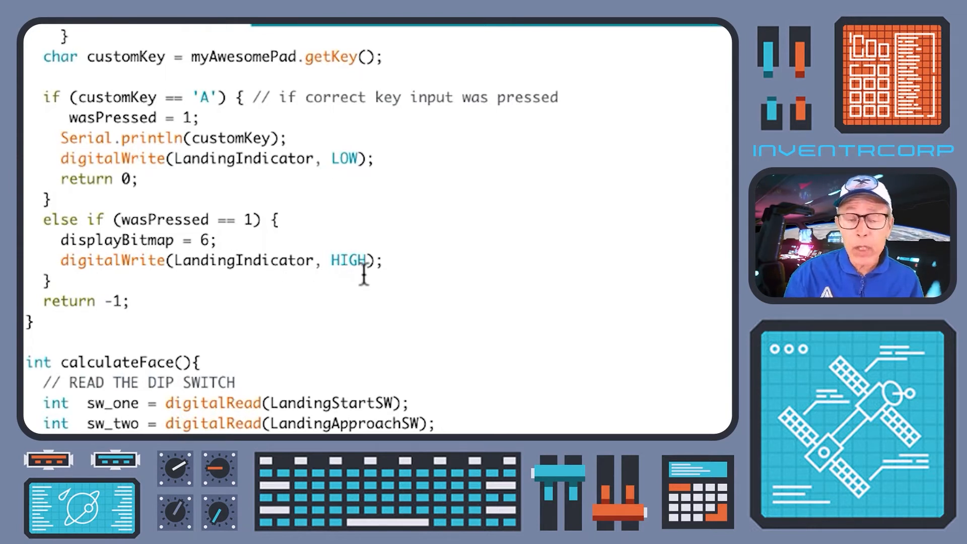
mouse_move(315, 260)
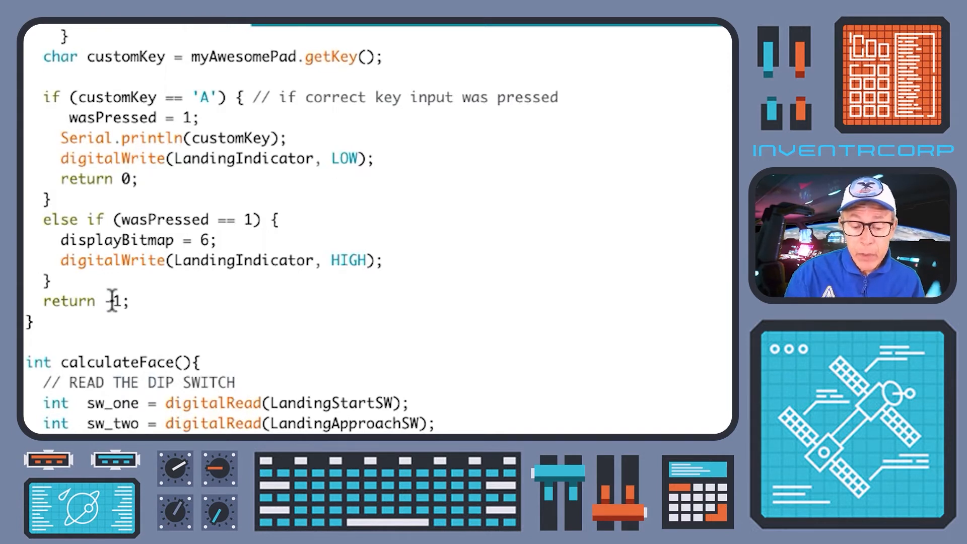
scroll("down", 3)
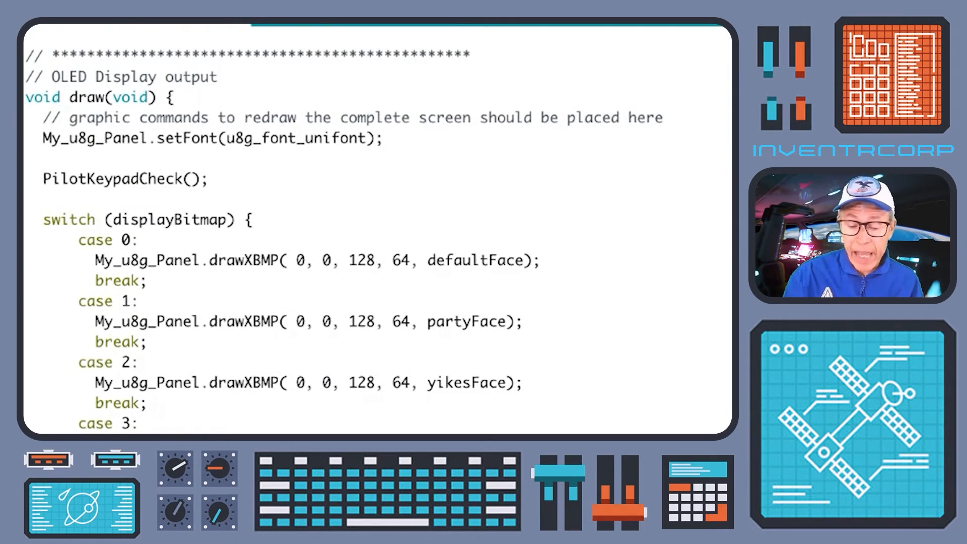
scroll("down", 3)
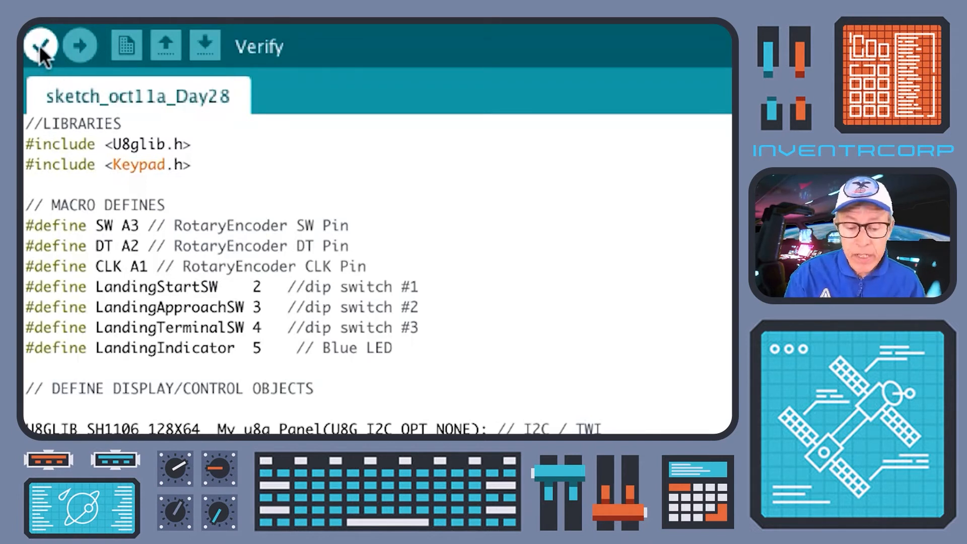
Verify the Day 28 sketch to compile it and check for errors.
left_click(39, 46)
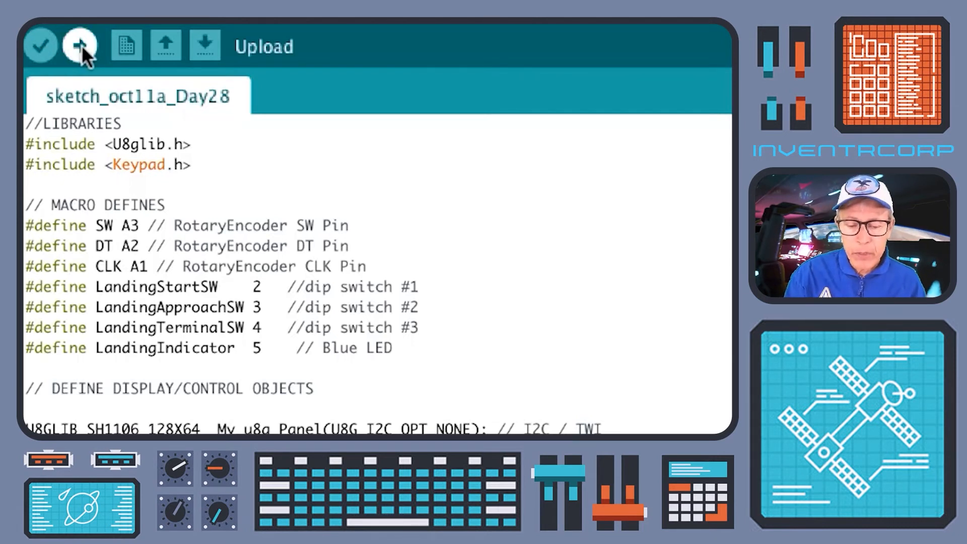
Verify the sketch_oct11a_Day28 sketch to compile it and check for errors.
left_click(80, 46)
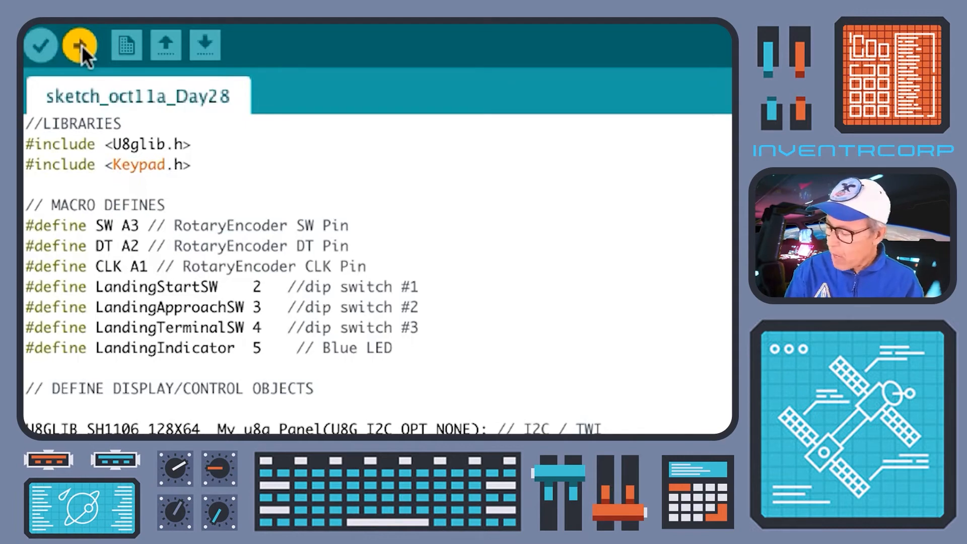
Upload the compiled Day 28 sketch to the connected Arduino board.
left_click(79, 46)
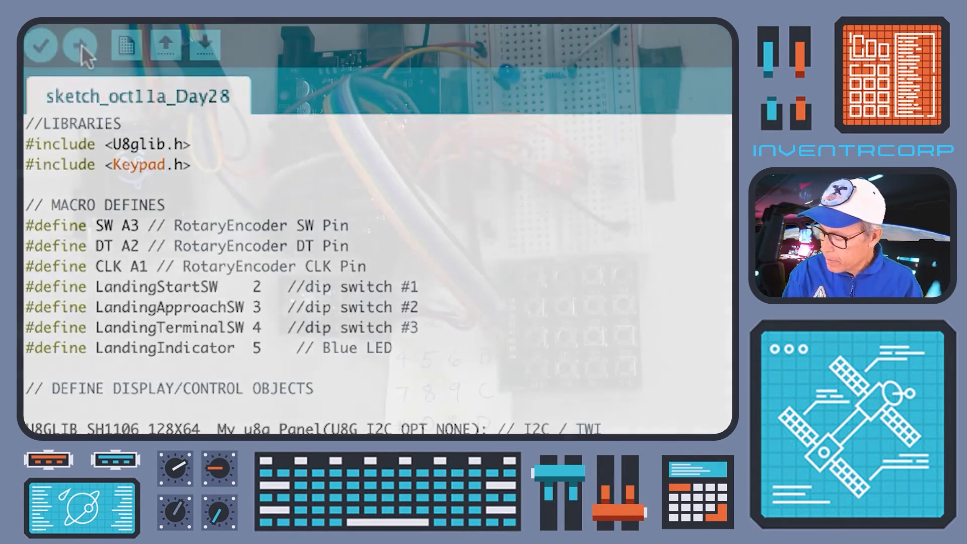